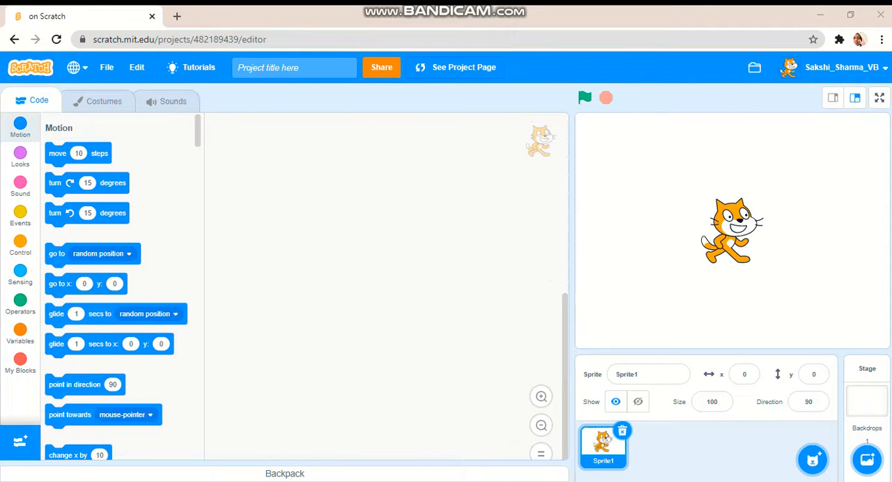
Step: Rename the project title to 'Music Game'
{"action": "left_click", "coordinate": [293, 67]}
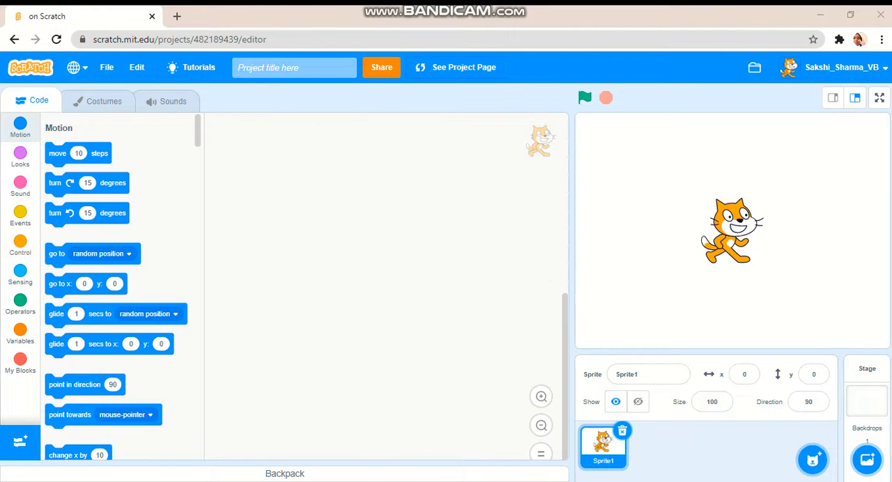
{"action": "left_click", "coordinate": [292, 67]}
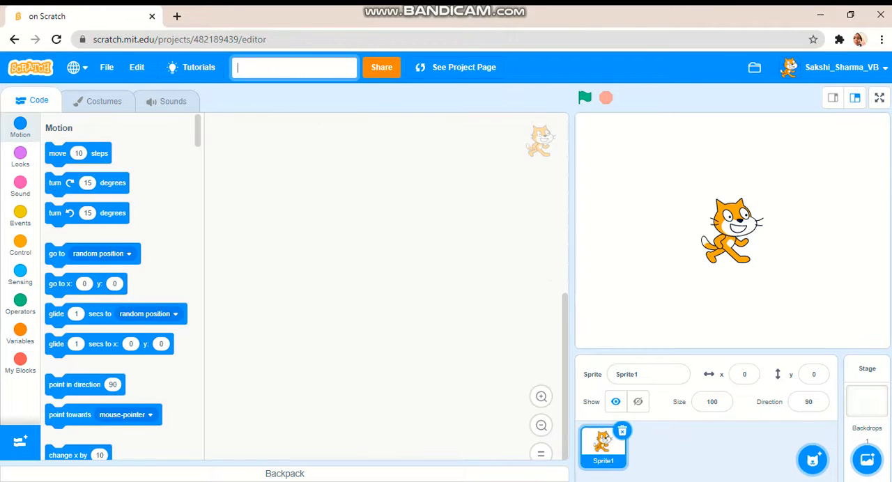
{"action": "type", "text": "Muis"}
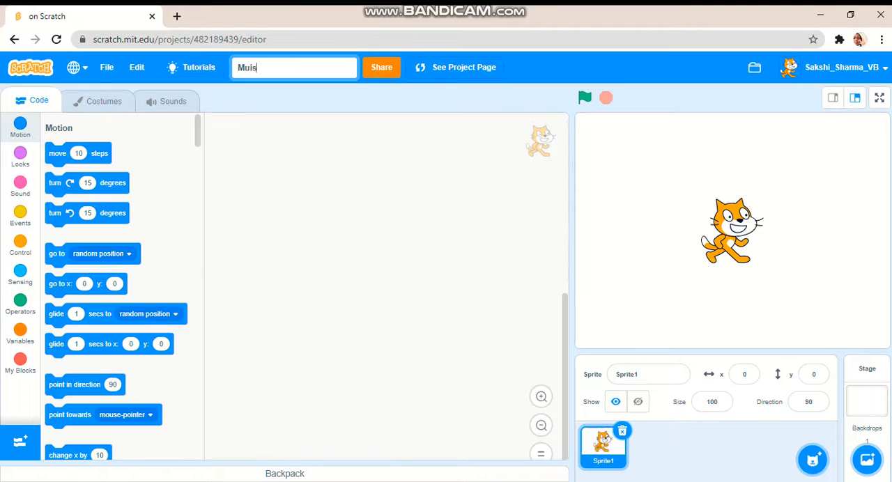
{"action": "type", "text": "Music Game"}
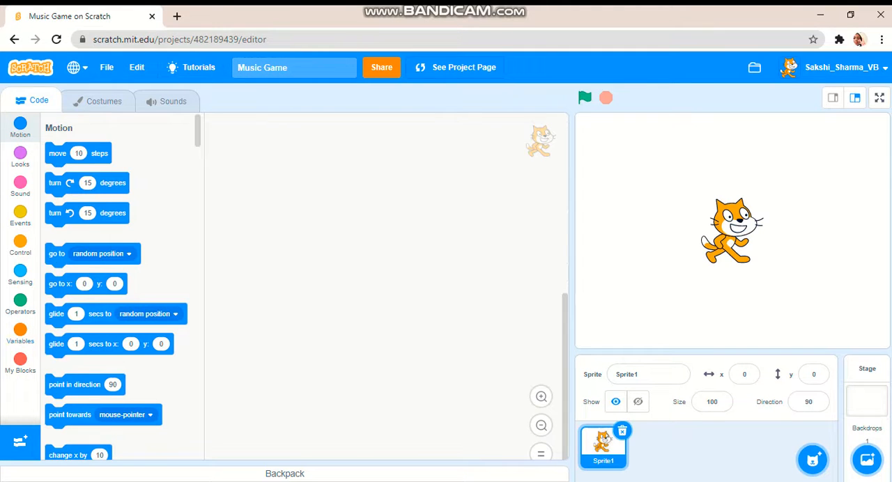
Step: Add the Keyboard sprite from the library, replacing the cat as the only sprite
{"action": "left_click", "coordinate": [867, 401]}
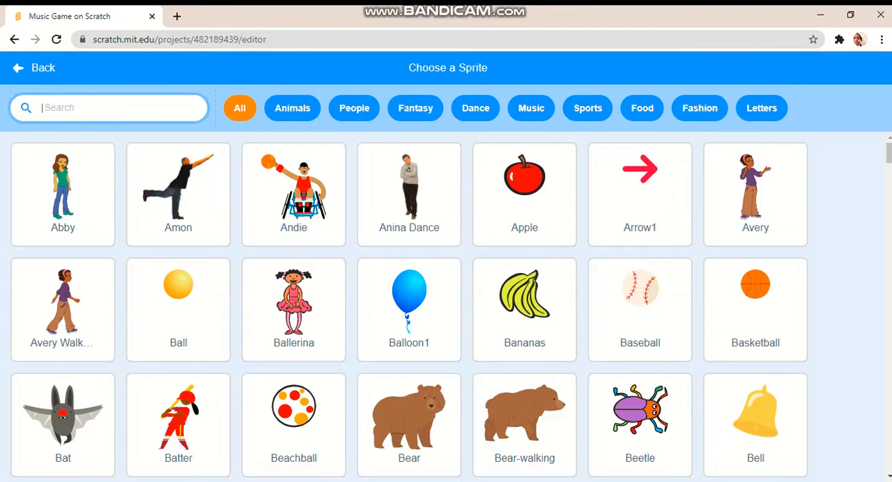
{"action": "type", "text": "Pi"}
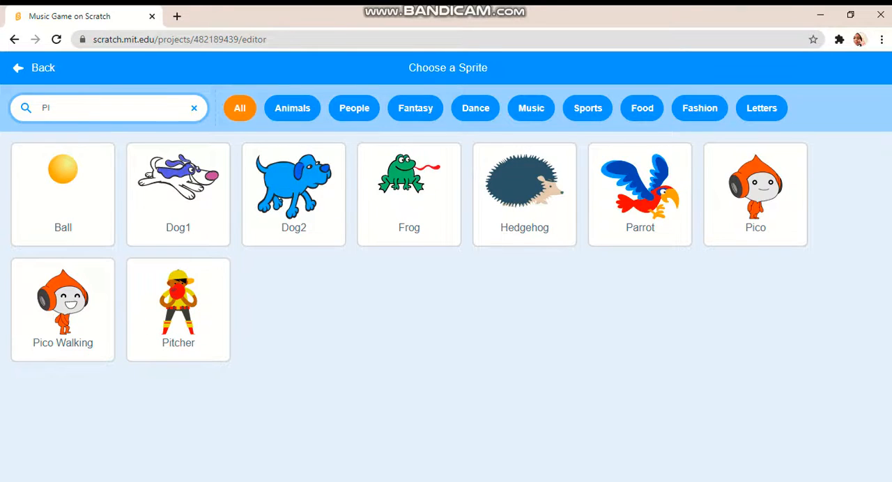
{"action": "left_click", "coordinate": [194, 107]}
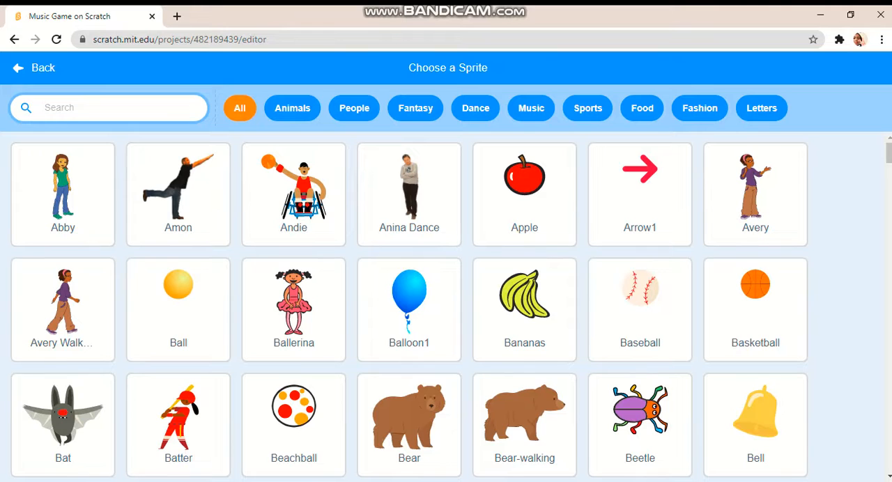
{"action": "left_click", "coordinate": [531, 109]}
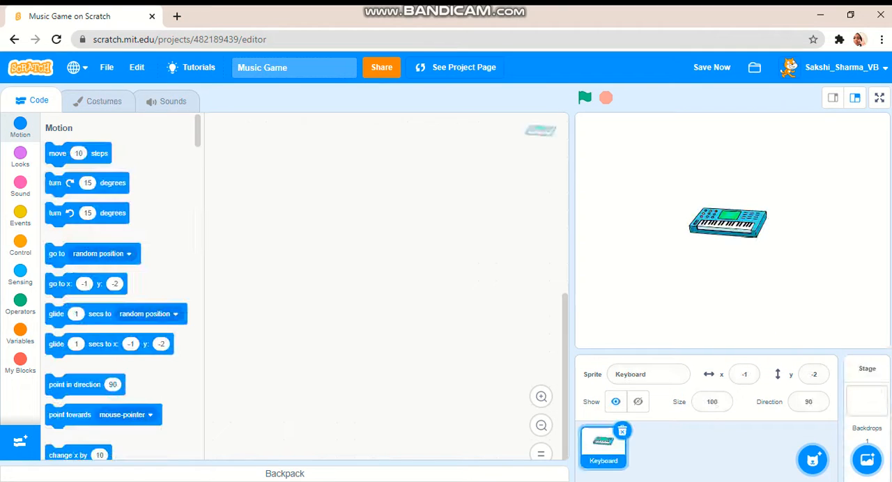
Step: Apply the Spotlight backdrop from the Music category and move the keyboard onto the platform
{"action": "left_click", "coordinate": [867, 460]}
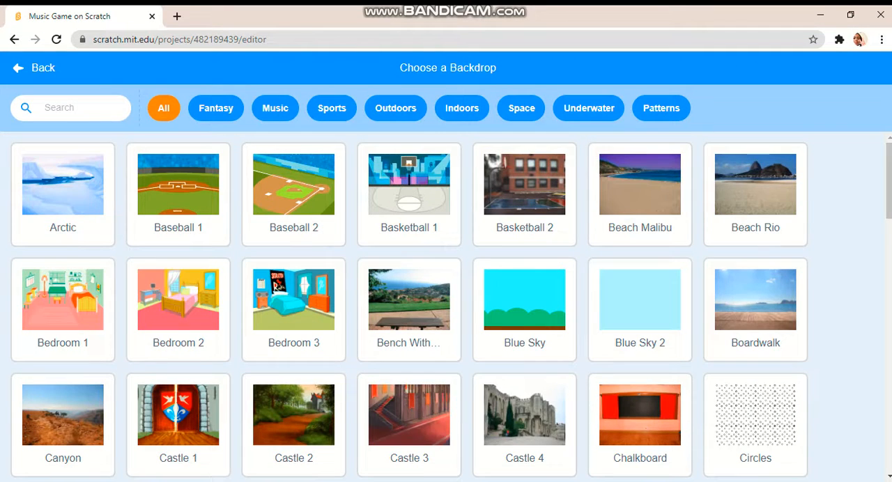
{"action": "left_click", "coordinate": [275, 108]}
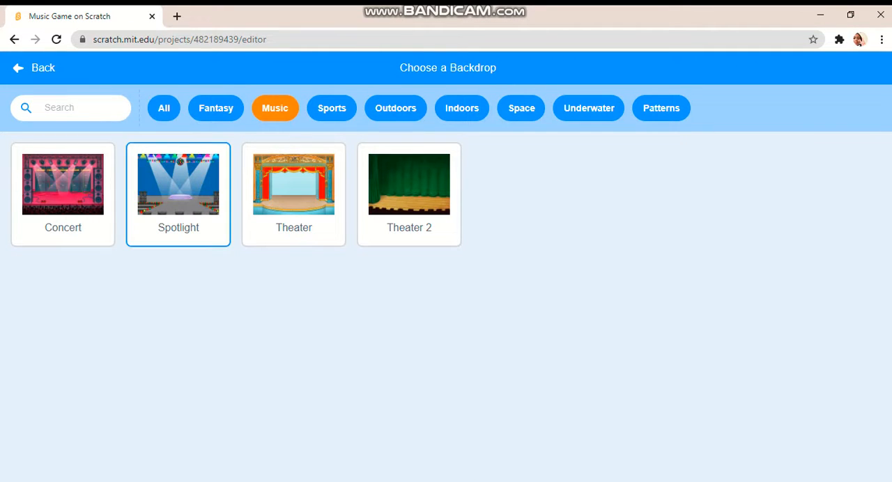
{"action": "left_click", "coordinate": [179, 184]}
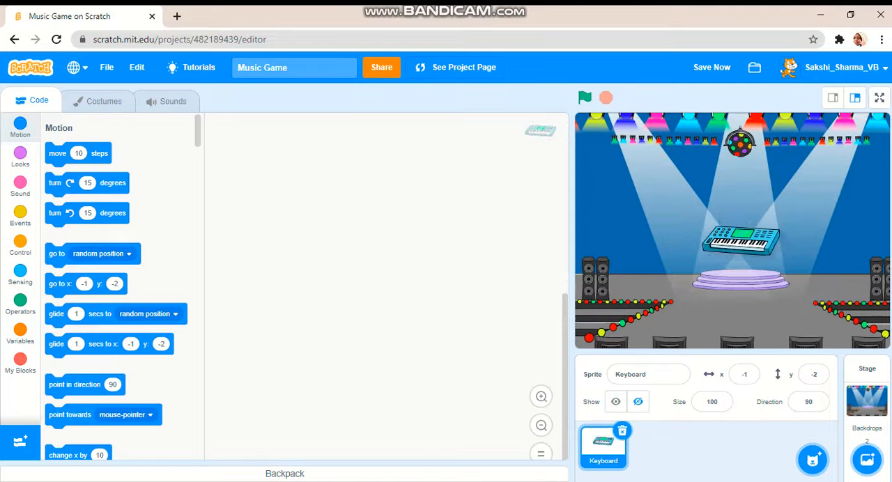
{"action": "left_click_drag", "start_coordinate": [742, 242], "coordinate": [741, 267]}
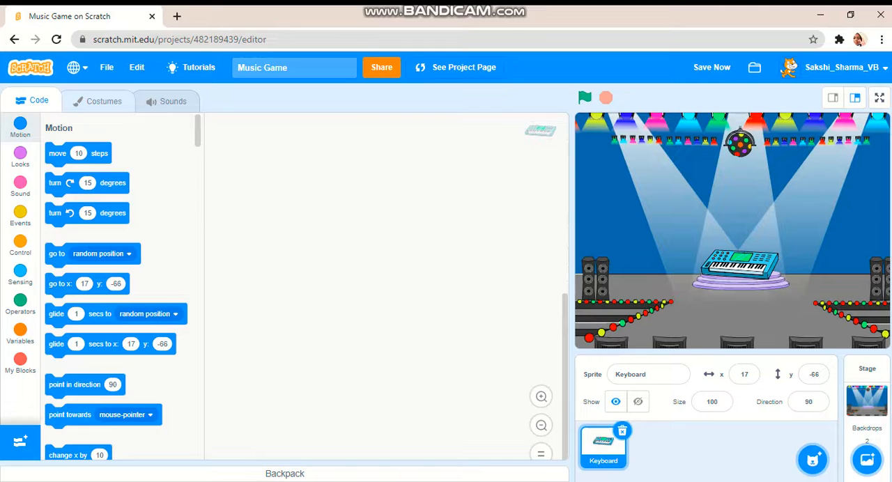
{"action": "left_click", "coordinate": [104, 100]}
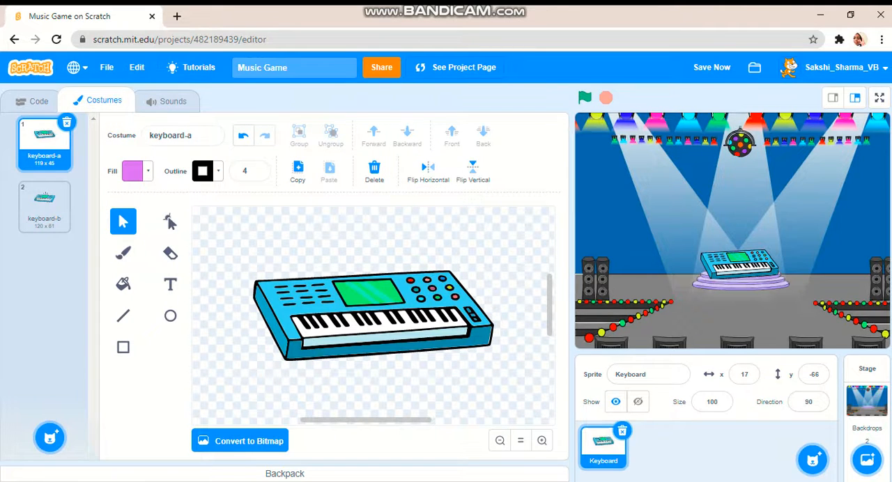
{"action": "left_click", "coordinate": [45, 206]}
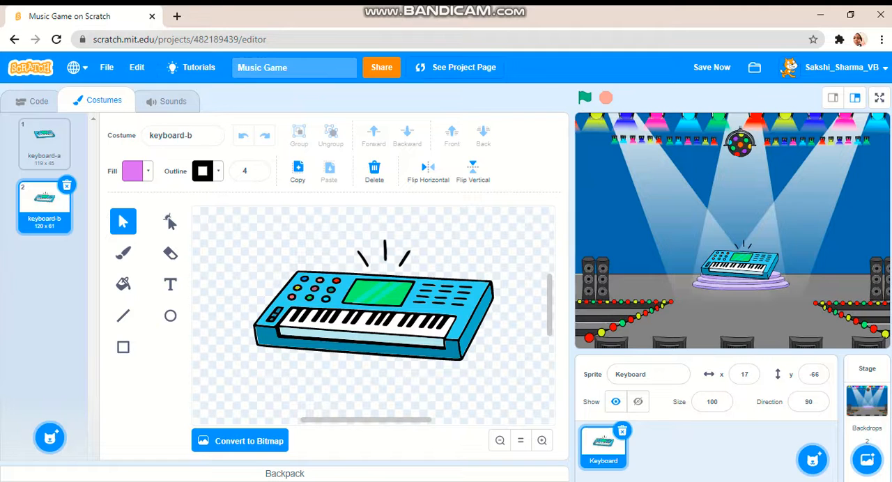
{"action": "left_click", "coordinate": [428, 171]}
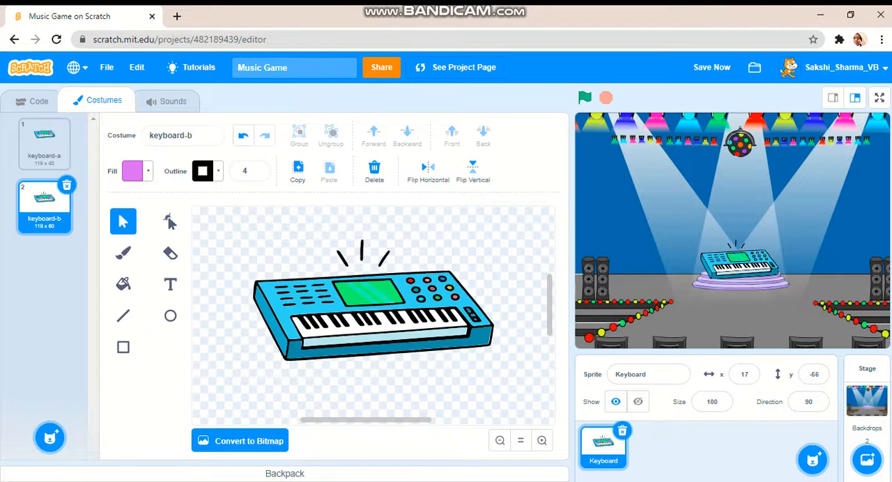
{"action": "left_click", "coordinate": [39, 100]}
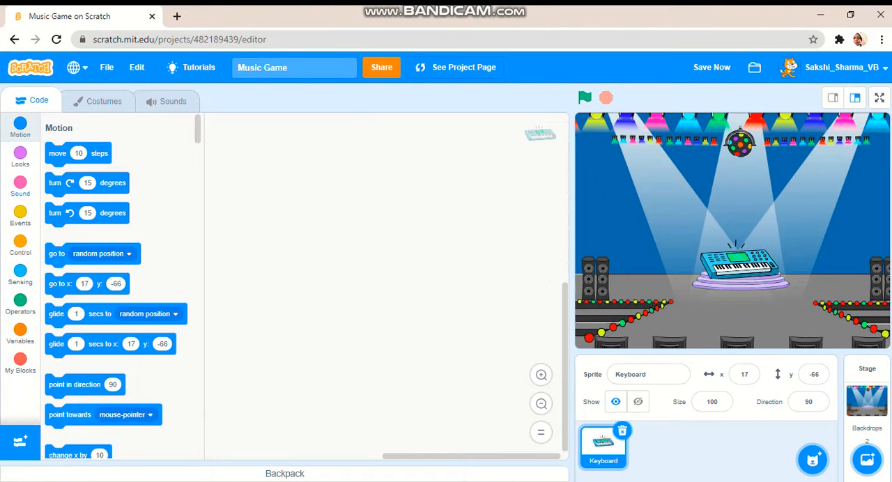
Step: Give the keyboard a green-flag forever loop switching to the next costume every 0.1 seconds
{"action": "left_click", "coordinate": [19, 212]}
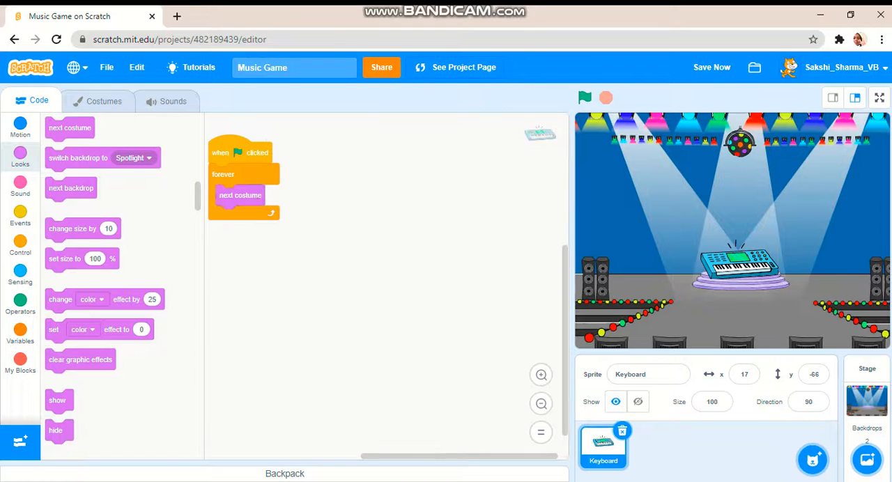
{"action": "left_click", "coordinate": [19, 244]}
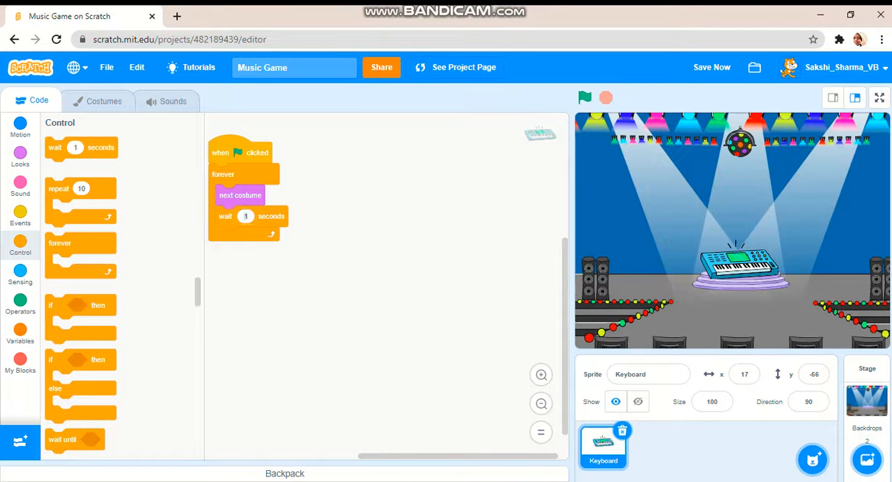
{"action": "type", "text": "0.1"}
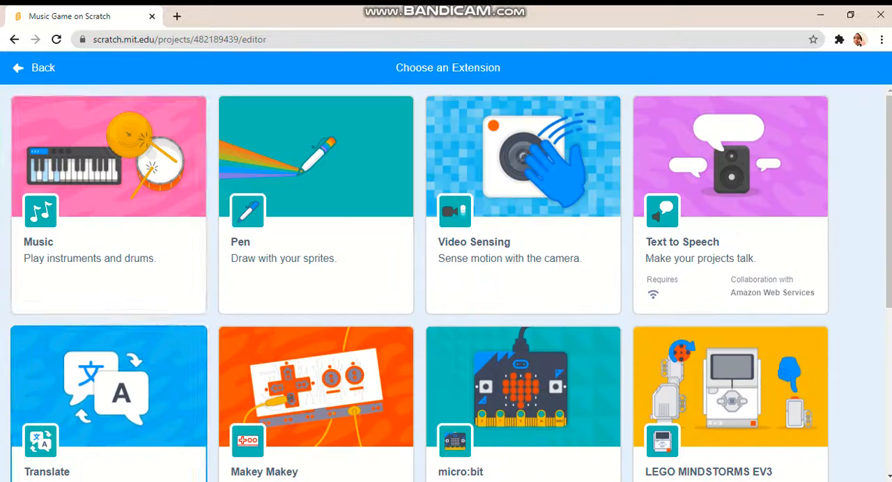
Step: Add the Music extension and a second green-flag forever loop playing note 60 for 0.25 beats
{"action": "left_click", "coordinate": [108, 202]}
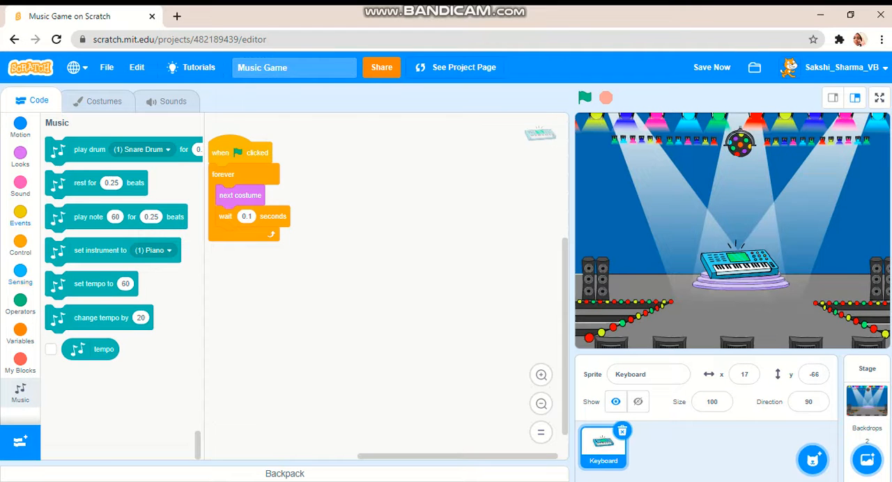
{"action": "left_click", "coordinate": [20, 216]}
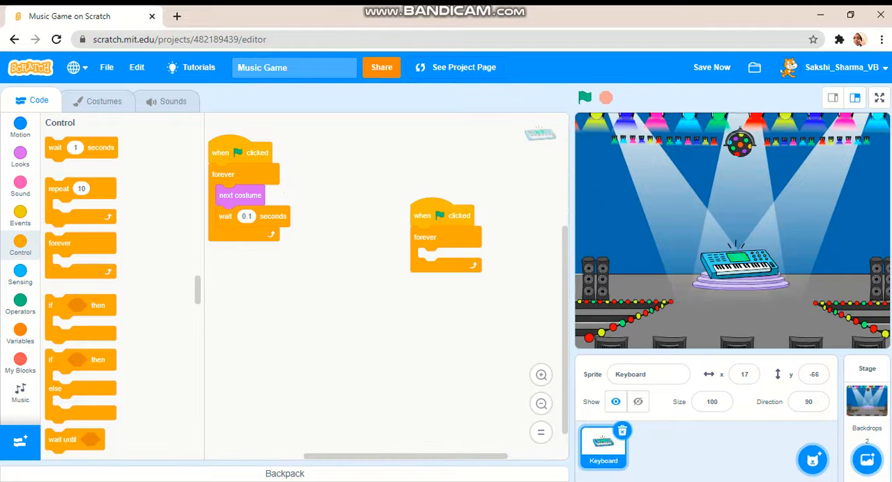
{"action": "left_click", "coordinate": [19, 305]}
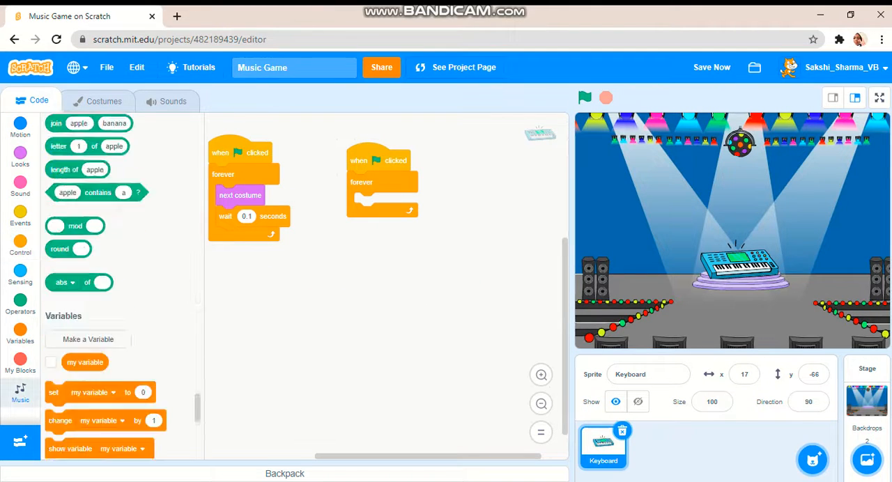
{"action": "left_click", "coordinate": [20, 393]}
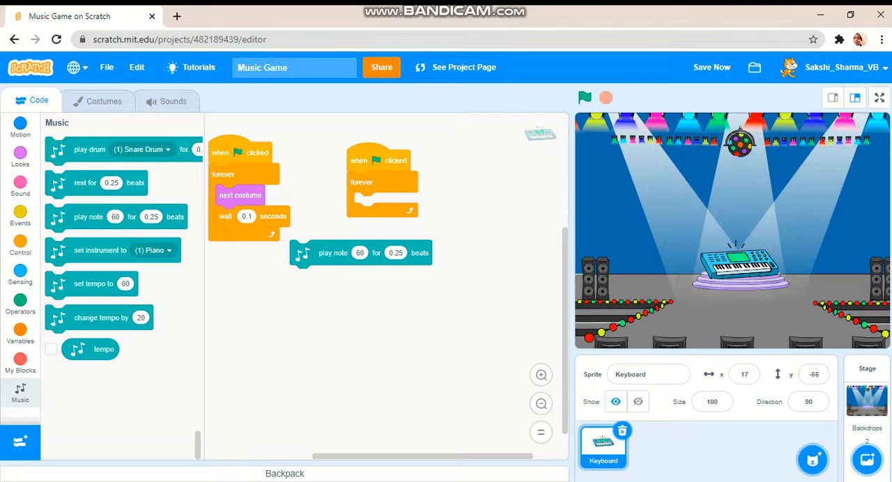
{"action": "left_click_drag", "start_coordinate": [332, 253], "coordinate": [396, 204]}
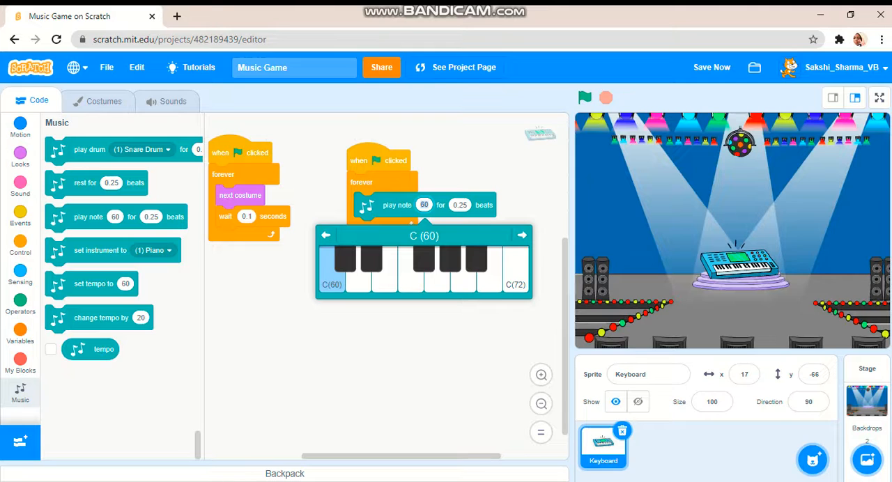
Step: Make the loop play notes 61, 63, 65 and 66 by duplicating the two note blocks
{"action": "left_click", "coordinate": [344, 272]}
{"action": "type", "text": "1"}
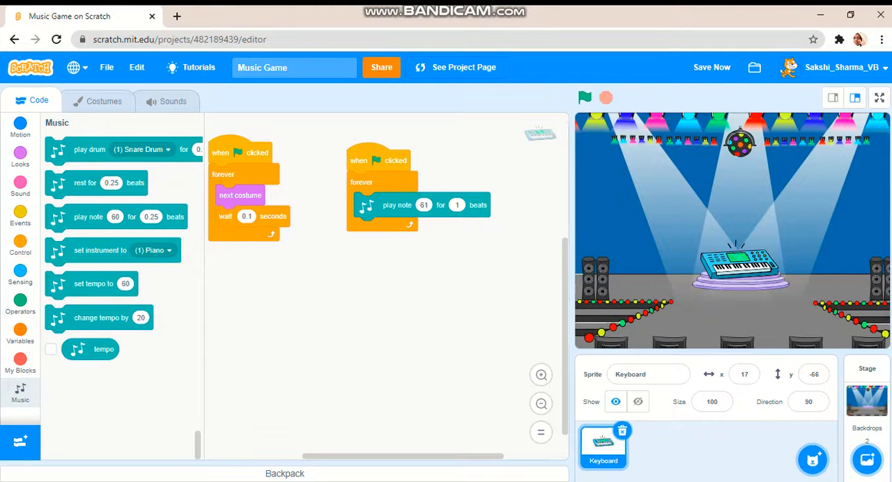
{"action": "left_click", "coordinate": [424, 229]}
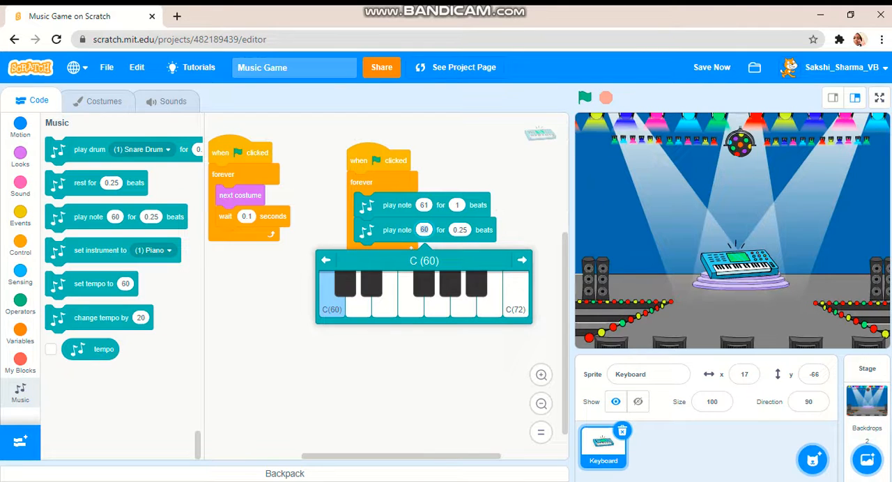
{"action": "right_click", "coordinate": [398, 205]}
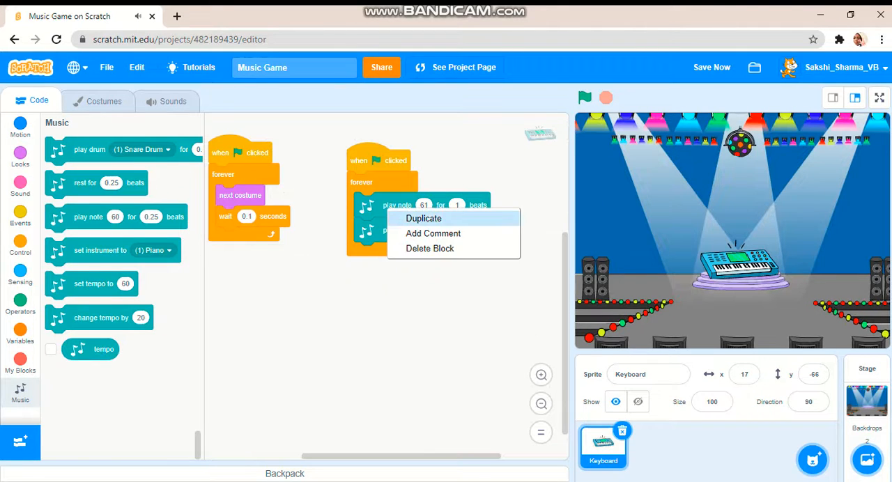
{"action": "left_click", "coordinate": [424, 218]}
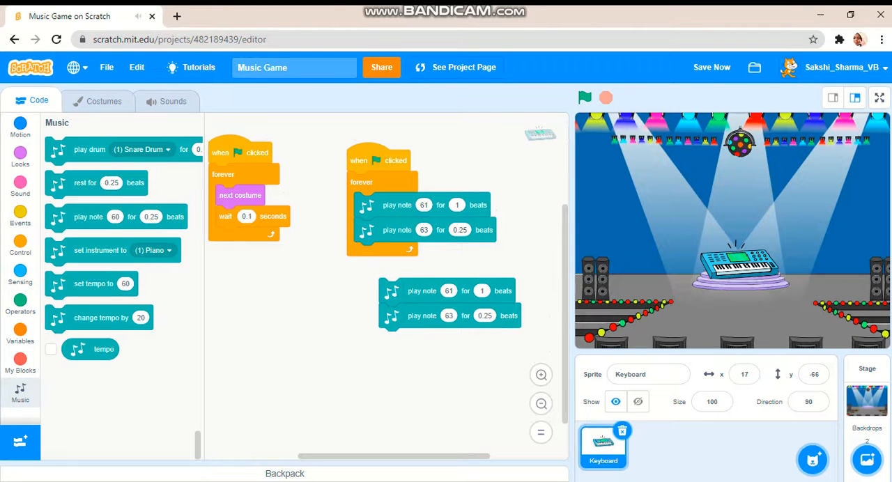
{"action": "left_click", "coordinate": [448, 290]}
{"action": "type", "text": "65"}
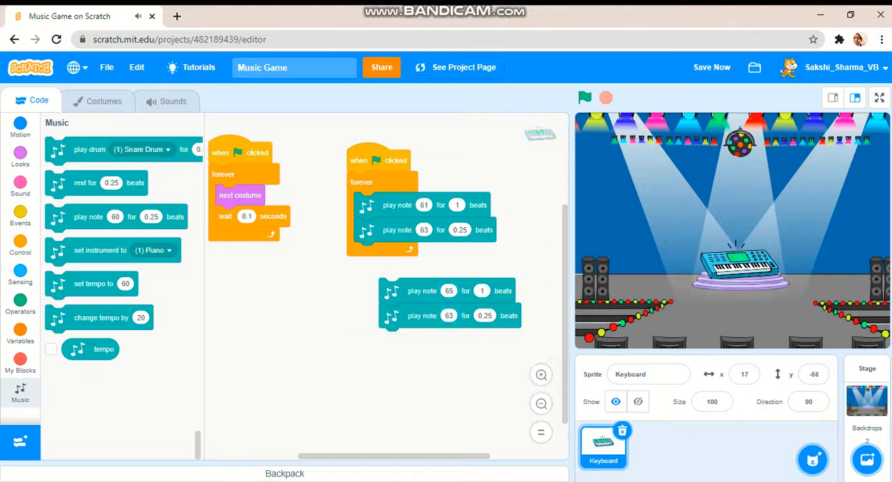
{"action": "left_click", "coordinate": [449, 315]}
{"action": "type", "text": "66"}
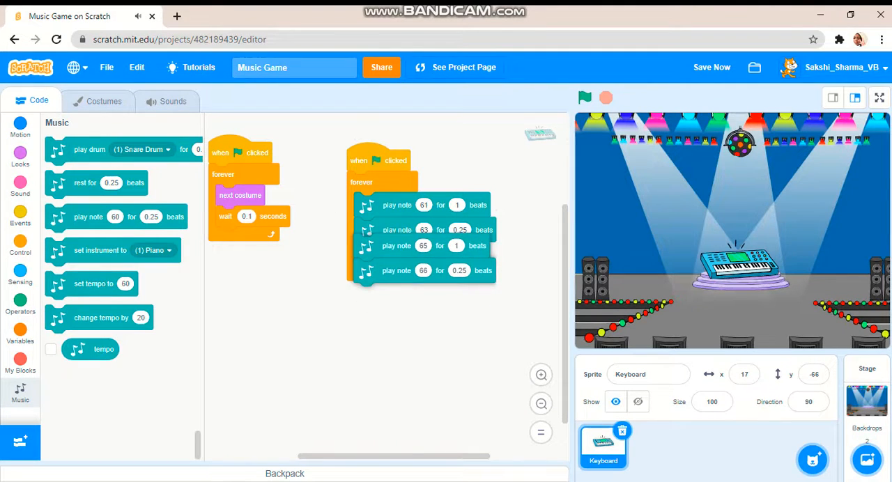
Step: Duplicate the four-note stack below the script and set its first note to 68
{"action": "right_click", "coordinate": [396, 229]}
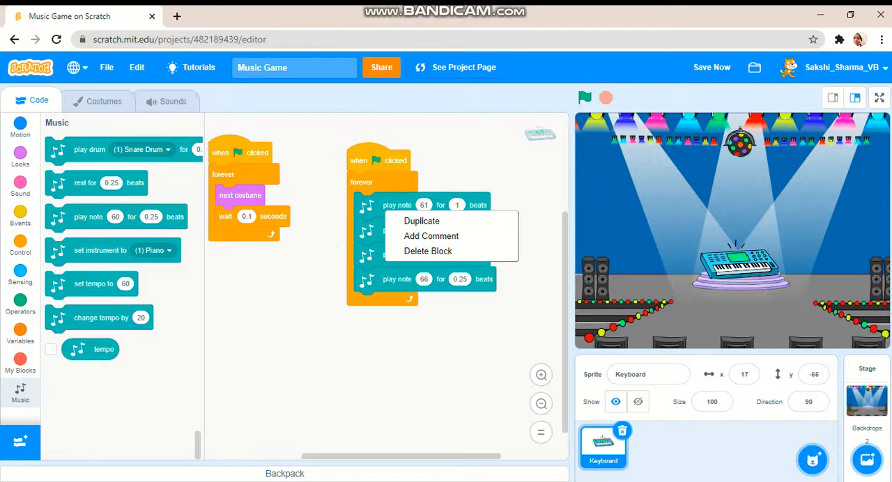
{"action": "left_click", "coordinate": [421, 220]}
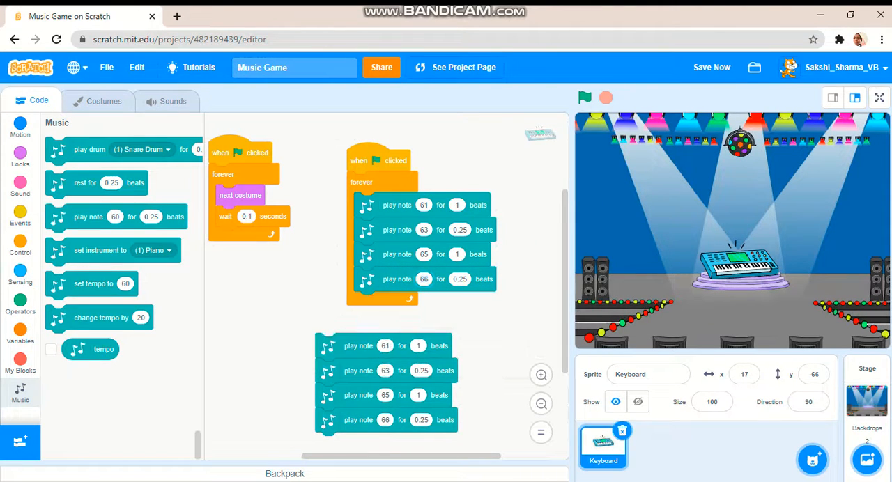
{"action": "left_click", "coordinate": [385, 346]}
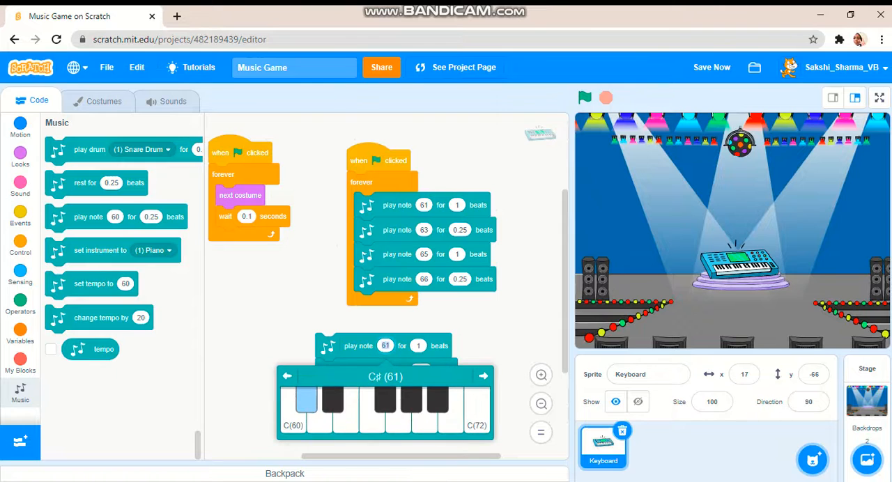
{"action": "left_click", "coordinate": [410, 397]}
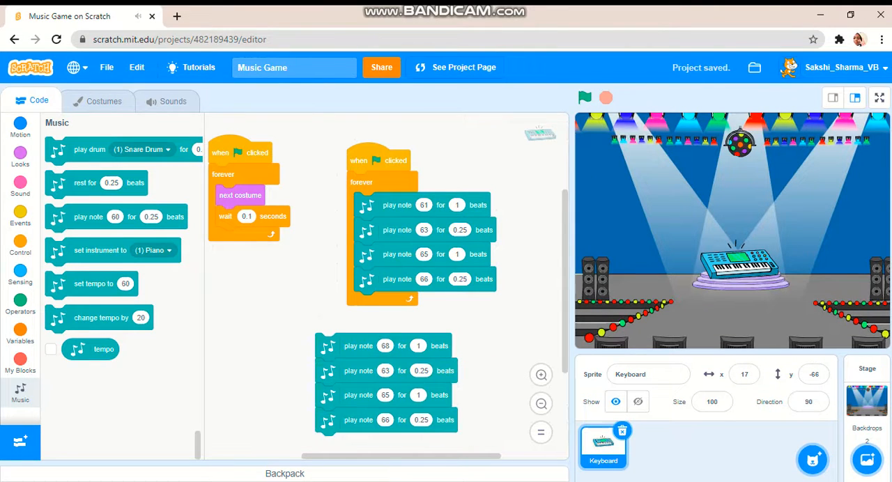
Step: Set the copied notes to 70, 72, 73, make every note 1 beat, and join them onto the Piano loop
{"action": "left_click", "coordinate": [385, 371]}
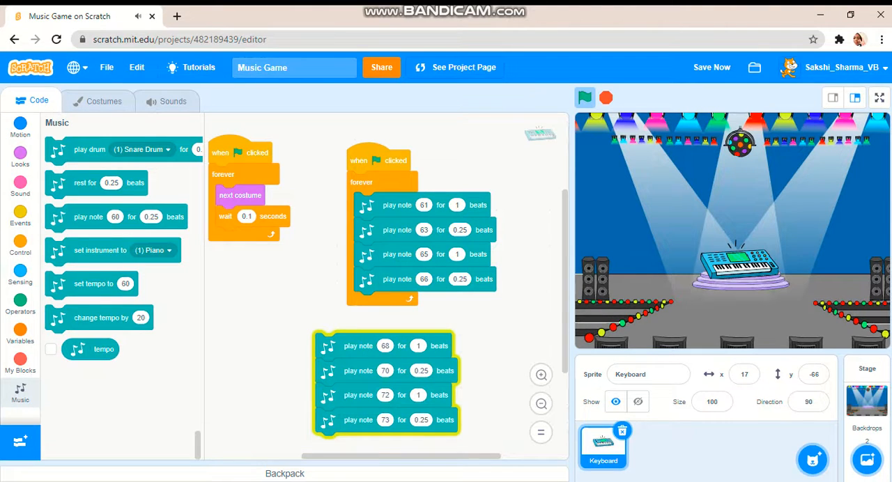
{"action": "left_click", "coordinate": [584, 97]}
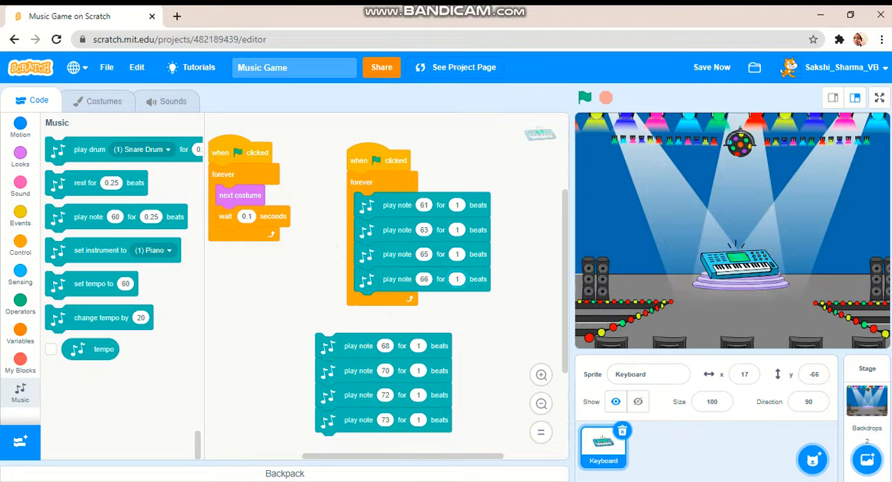
{"action": "left_click", "coordinate": [586, 98]}
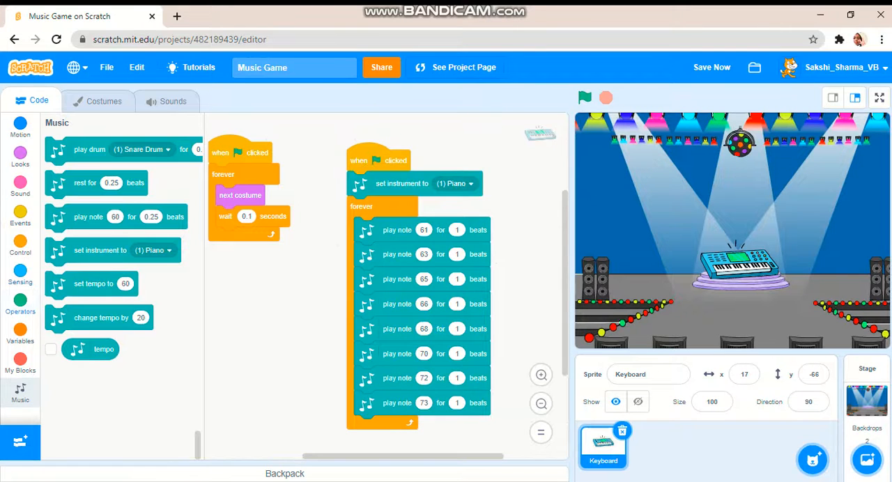
Step: Pick the instrument at random from 1 to 21, then switch to editing the Stage
{"action": "left_click", "coordinate": [19, 301]}
{"action": "type", "text": "21"}
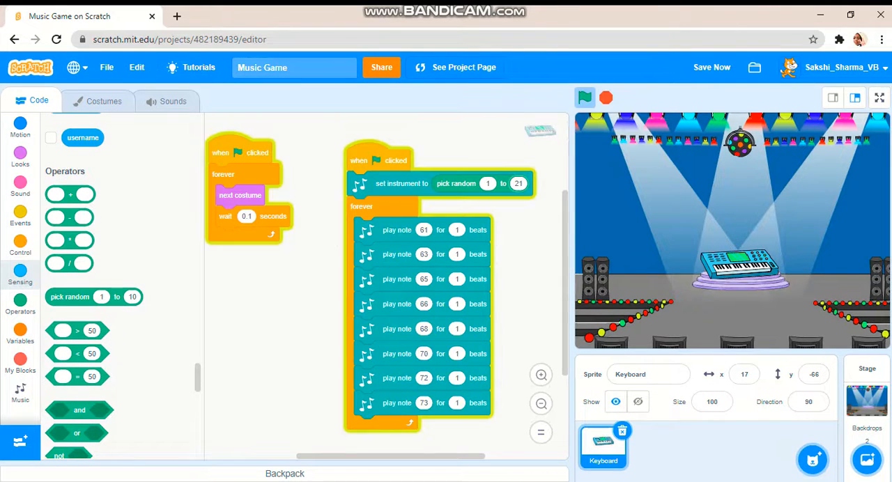
{"action": "left_click", "coordinate": [585, 97]}
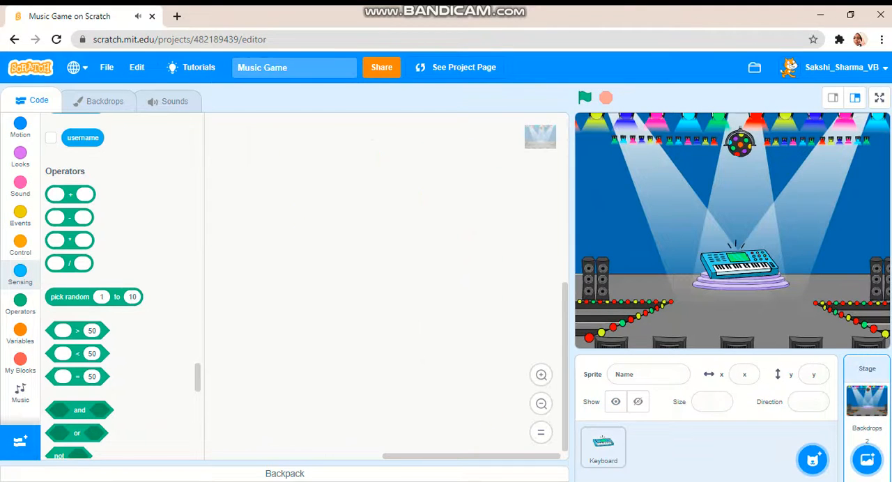
Step: Give the Stage a when-flag-clicked forever script and go to its sounds
{"action": "left_click", "coordinate": [19, 216]}
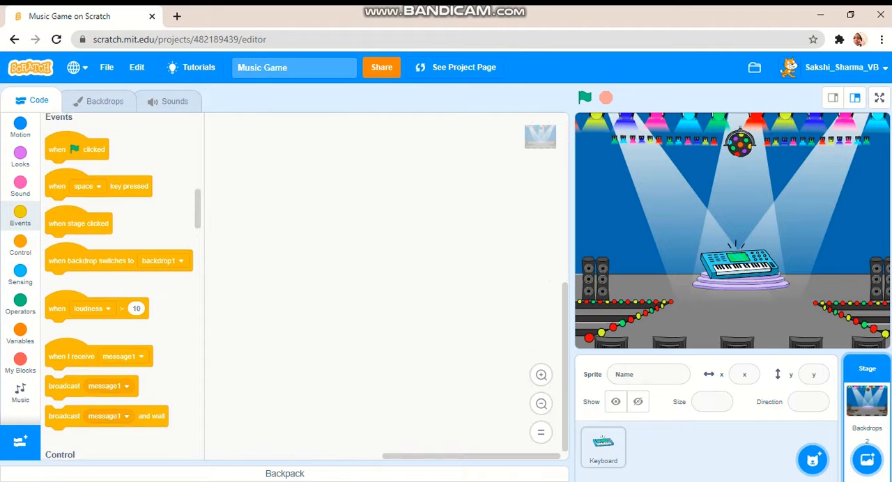
{"action": "left_click_drag", "start_coordinate": [77, 149], "coordinate": [281, 156]}
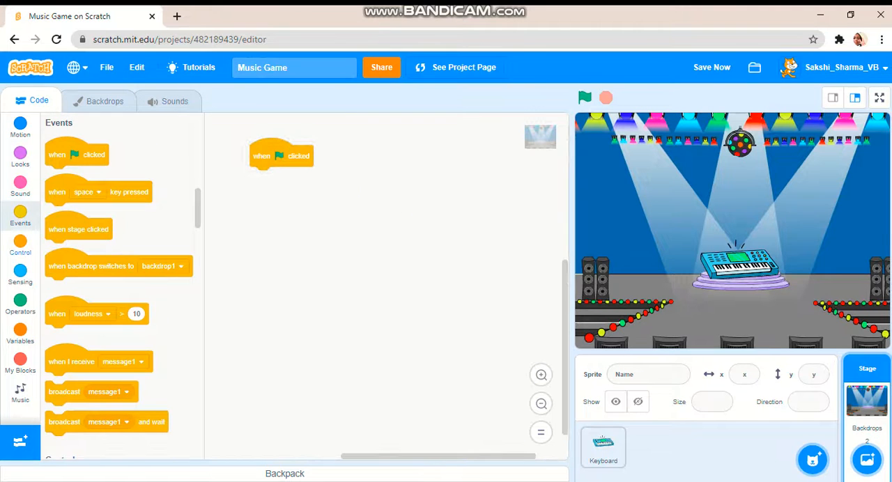
{"action": "left_click", "coordinate": [20, 245]}
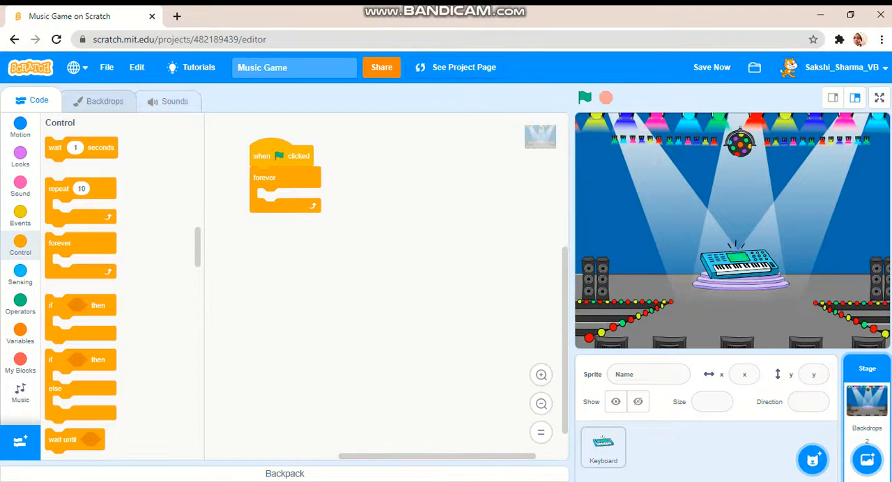
{"action": "left_click", "coordinate": [174, 100]}
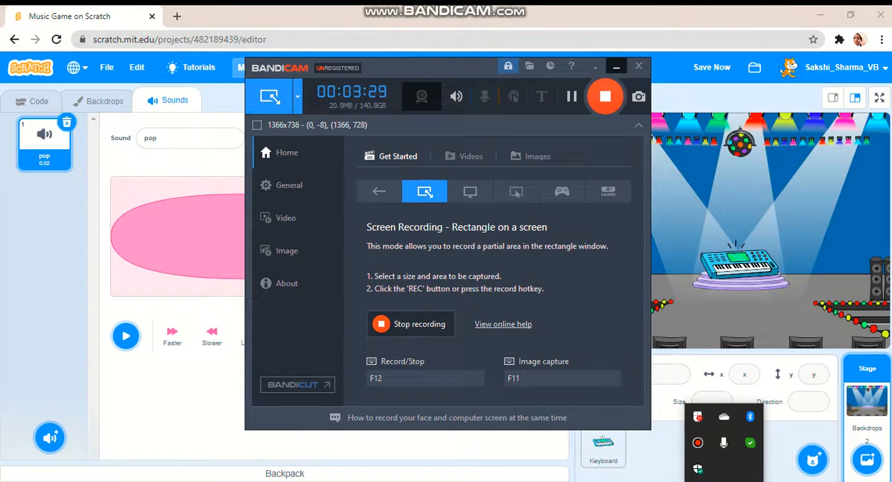
{"action": "left_click", "coordinate": [639, 67]}
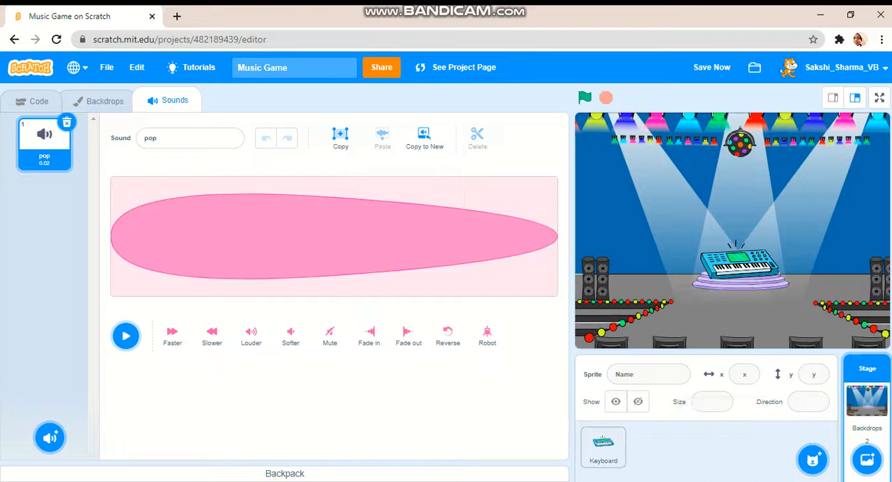
Step: Preview Hip Hop in the sound library, then add the Dance Funky sound to the Stage
{"action": "left_click", "coordinate": [50, 438]}
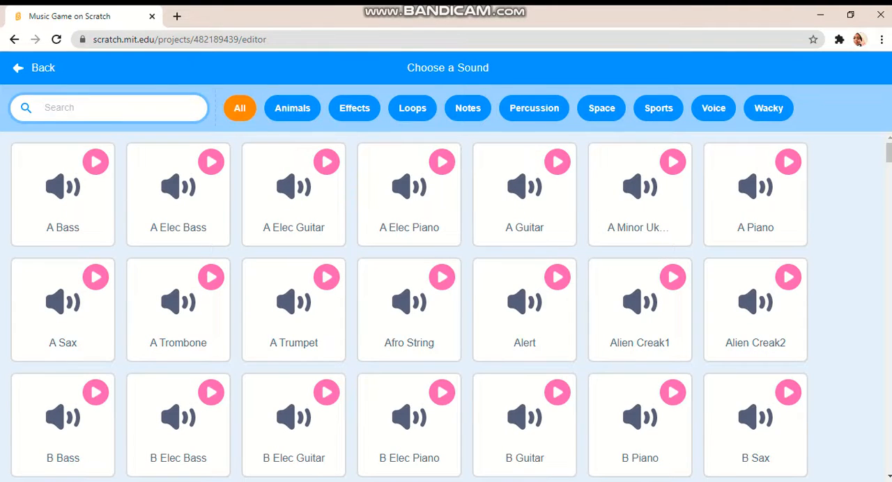
{"action": "type", "text": "hip"}
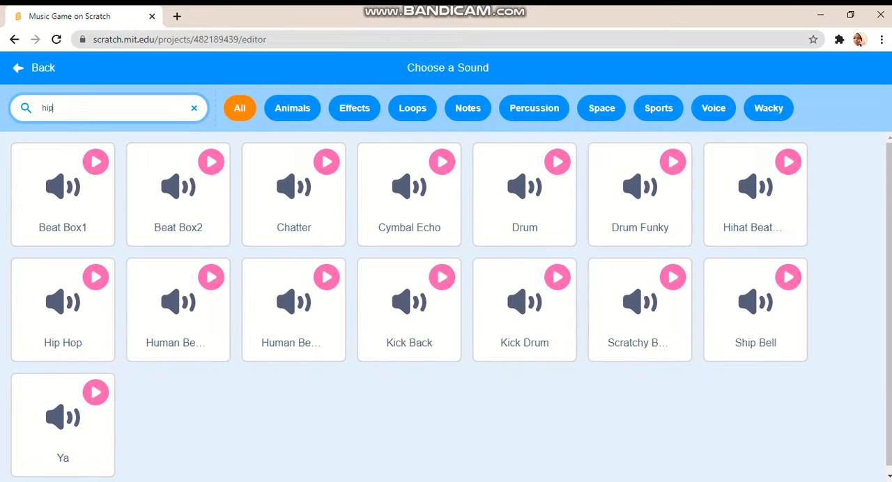
{"action": "left_click", "coordinate": [63, 309]}
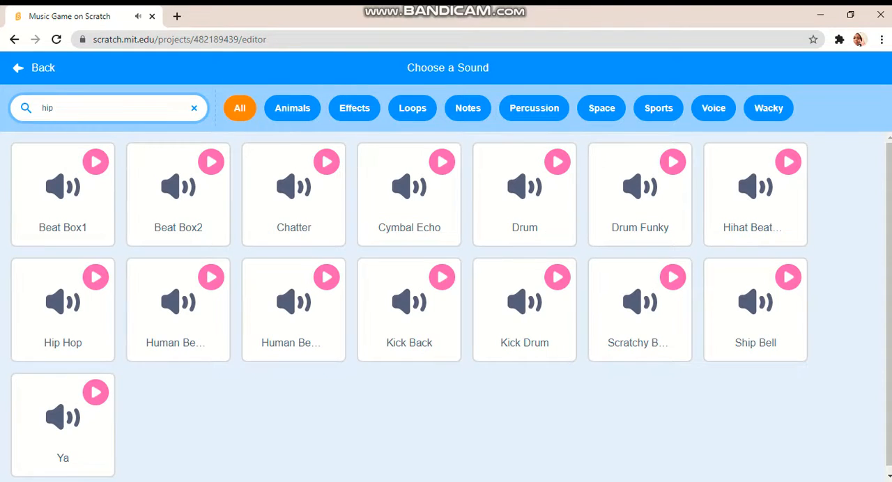
{"action": "type", "text": "dan"}
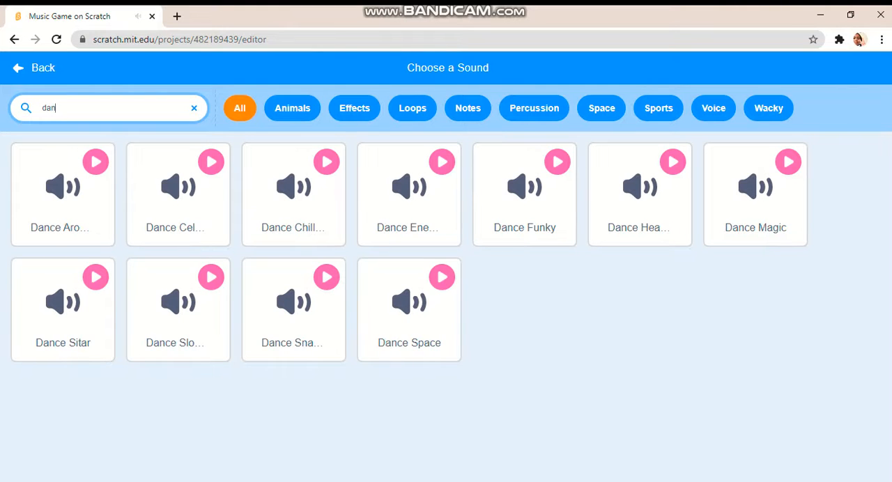
{"action": "left_click", "coordinate": [558, 162]}
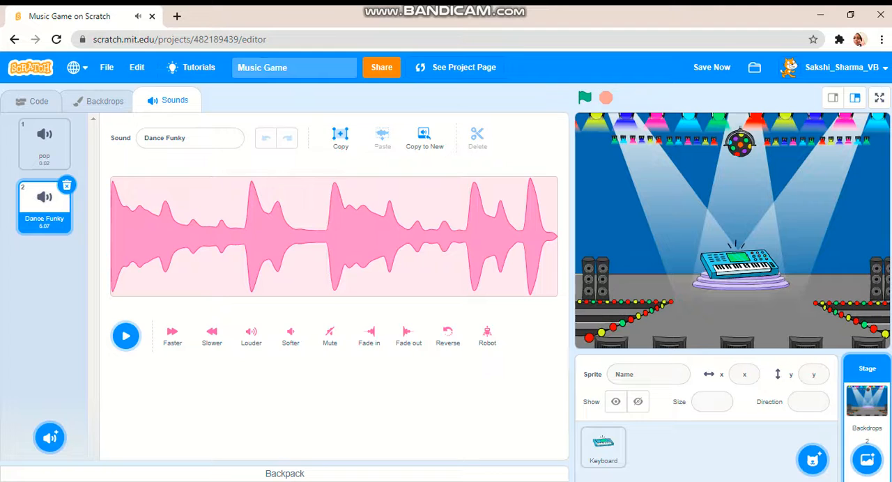
{"action": "left_click", "coordinate": [126, 336]}
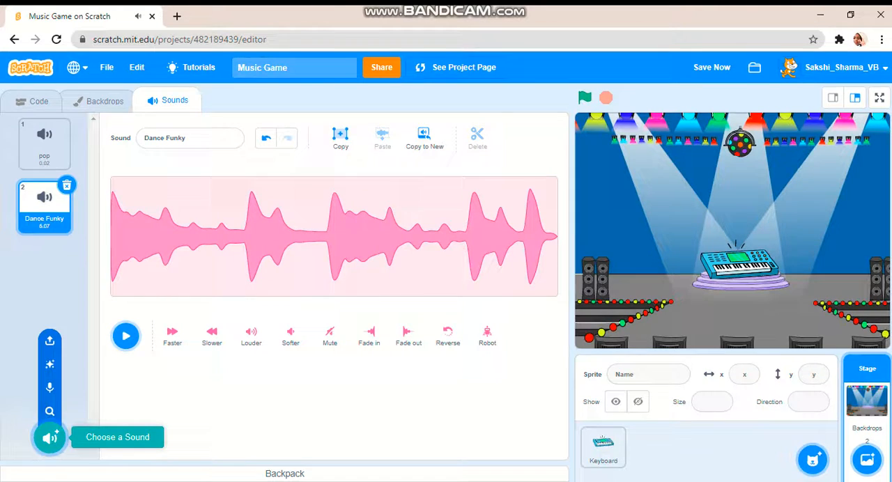
Step: Add the Hip Hop sound and make the Stage loop play a random sound 1 to 2 until done
{"action": "left_click", "coordinate": [117, 438]}
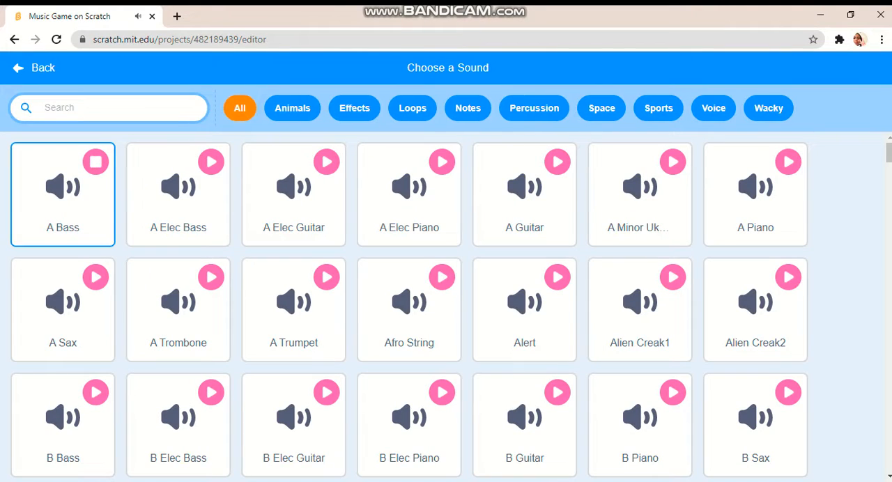
{"action": "type", "text": "hip"}
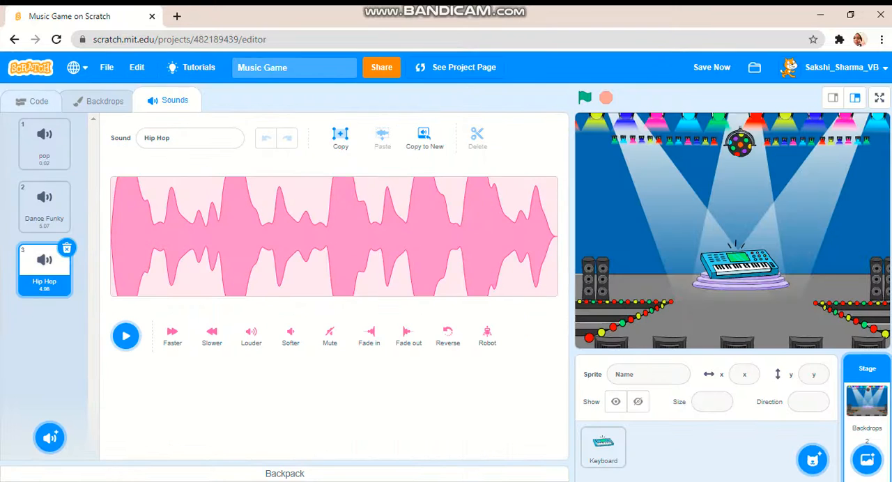
{"action": "left_click", "coordinate": [39, 100]}
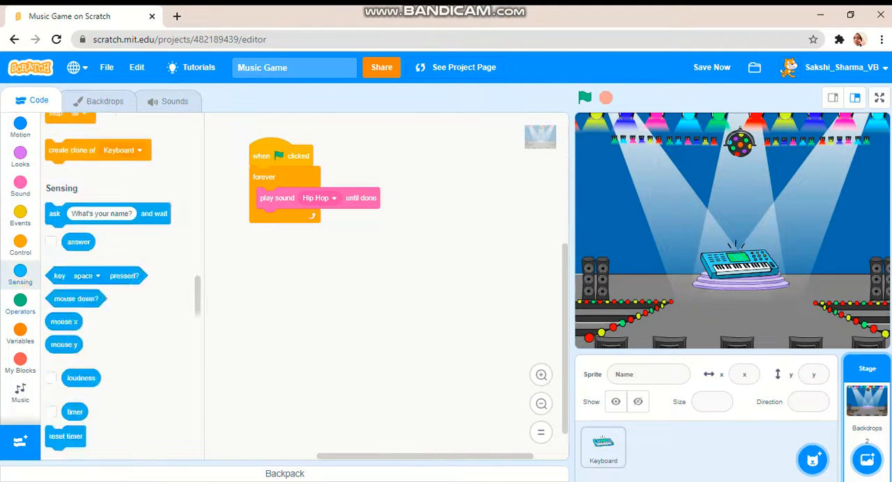
{"action": "left_click", "coordinate": [20, 300]}
{"action": "type", "text": "2"}
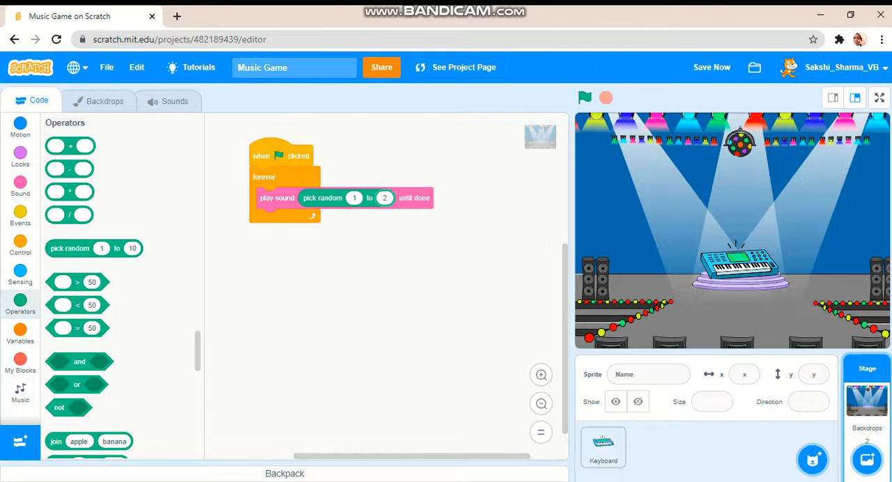
{"action": "left_click", "coordinate": [602, 446]}
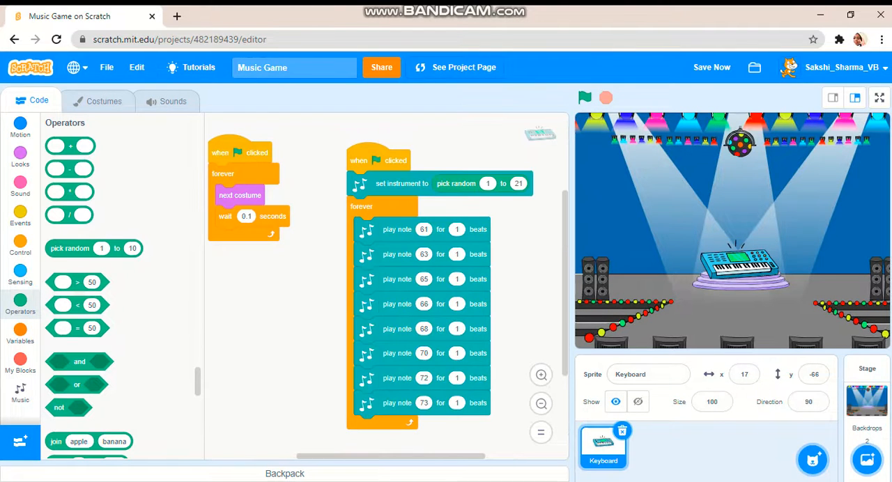
{"action": "left_click", "coordinate": [585, 97]}
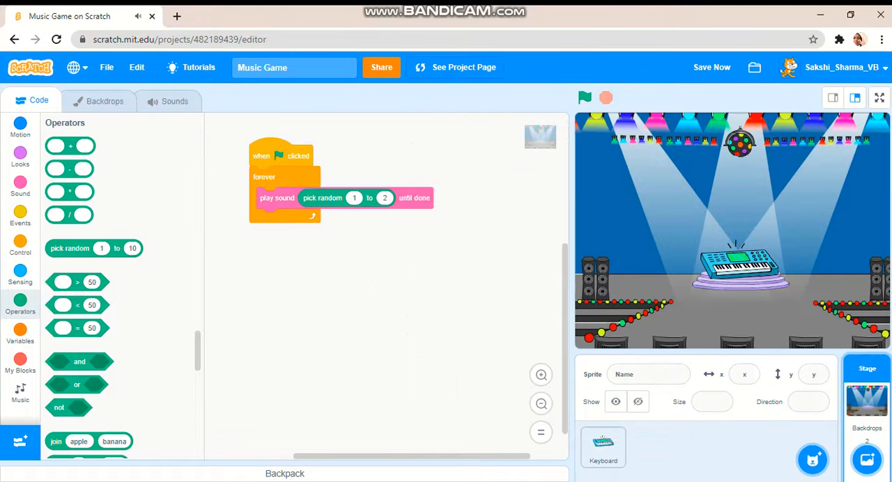
Step: Preview the stage's Dance Funky and Hip Hop tracks and make Hip Hop softer
{"action": "left_click", "coordinate": [174, 100]}
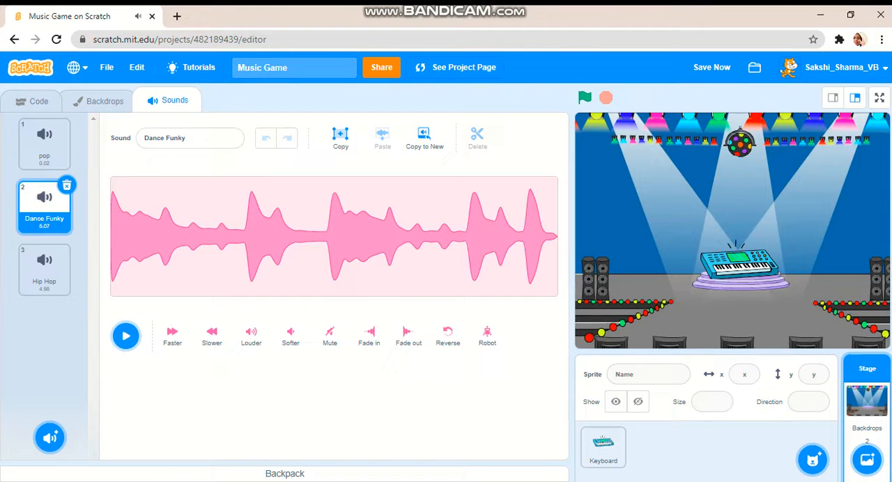
{"action": "left_click", "coordinate": [39, 100]}
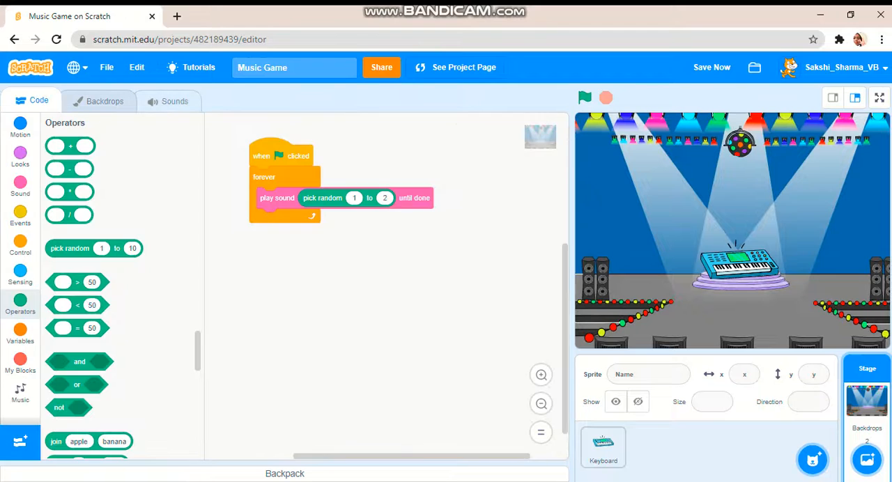
{"action": "left_click", "coordinate": [168, 101]}
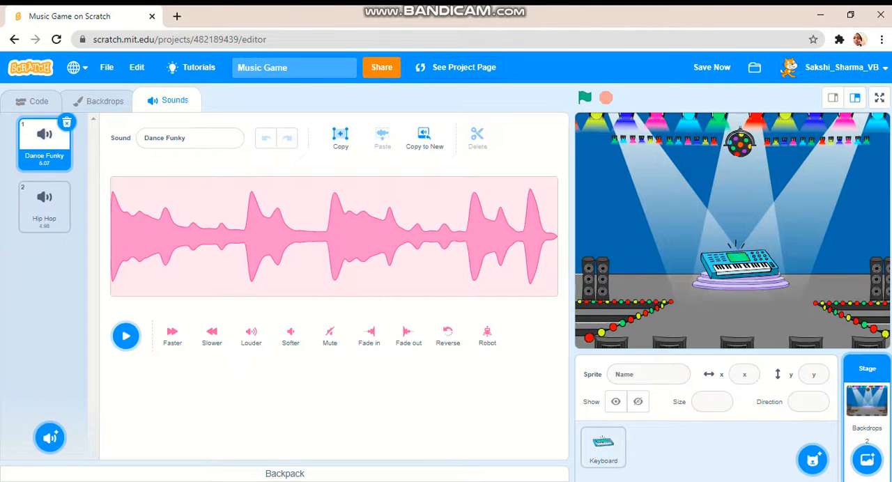
{"action": "left_click", "coordinate": [126, 336]}
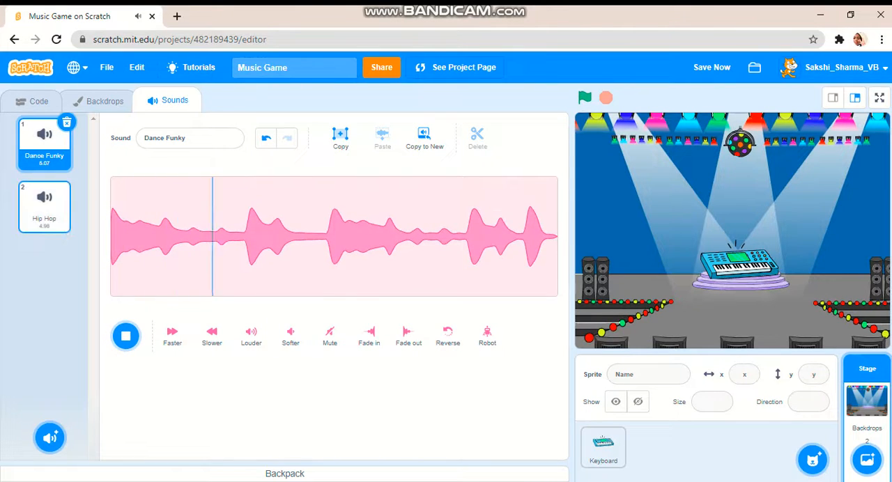
{"action": "left_click", "coordinate": [45, 206]}
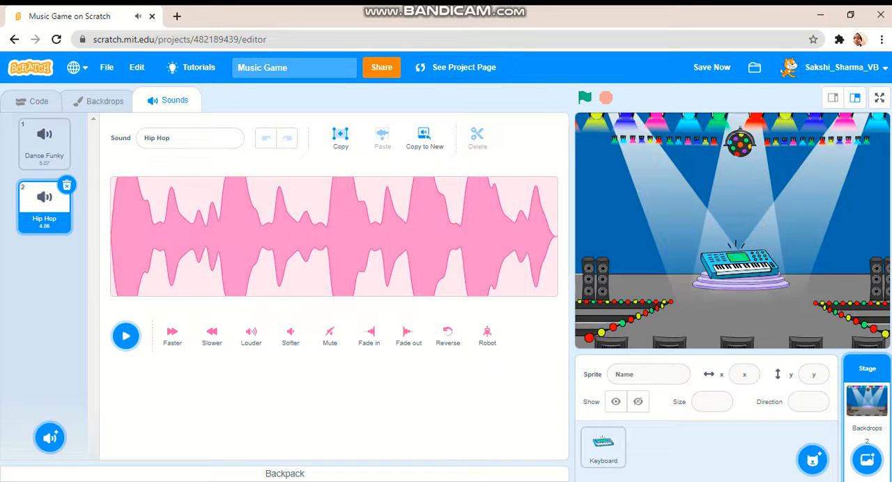
{"action": "left_click", "coordinate": [290, 336]}
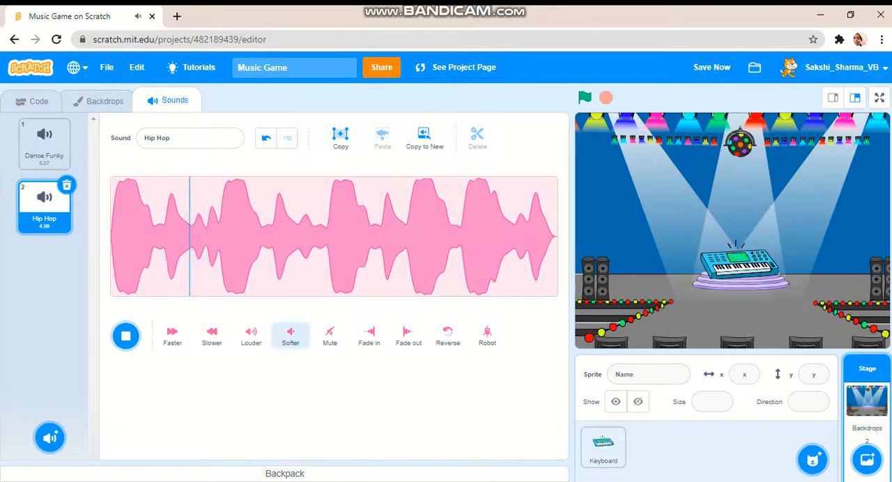
{"action": "left_click", "coordinate": [290, 335]}
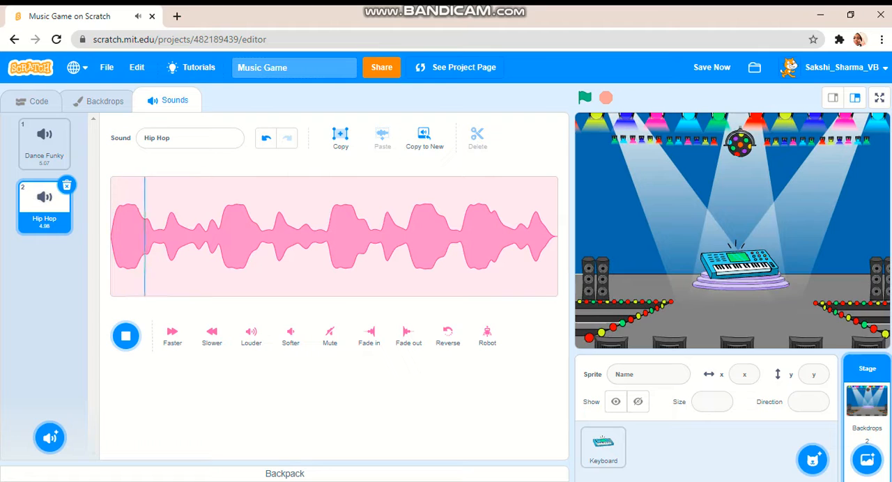
Step: Run the project to hear the random background music, then show the Keyboard's scripts
{"action": "left_click", "coordinate": [39, 100]}
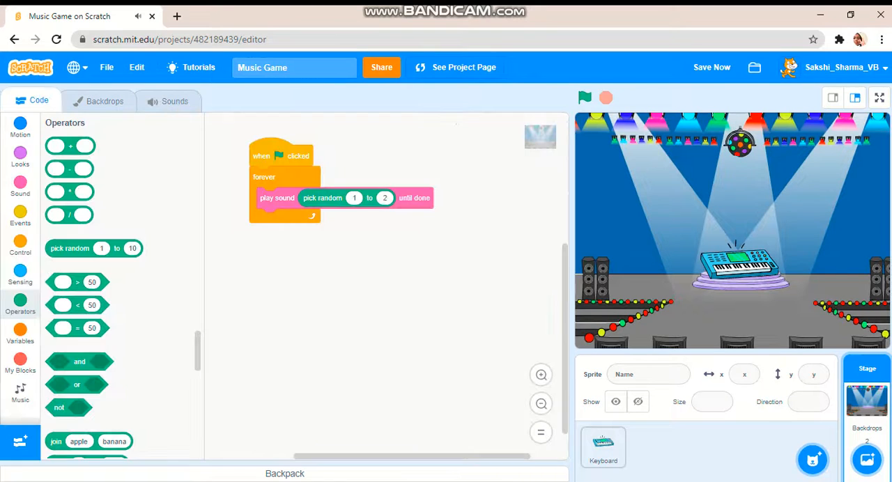
{"action": "left_click", "coordinate": [585, 98]}
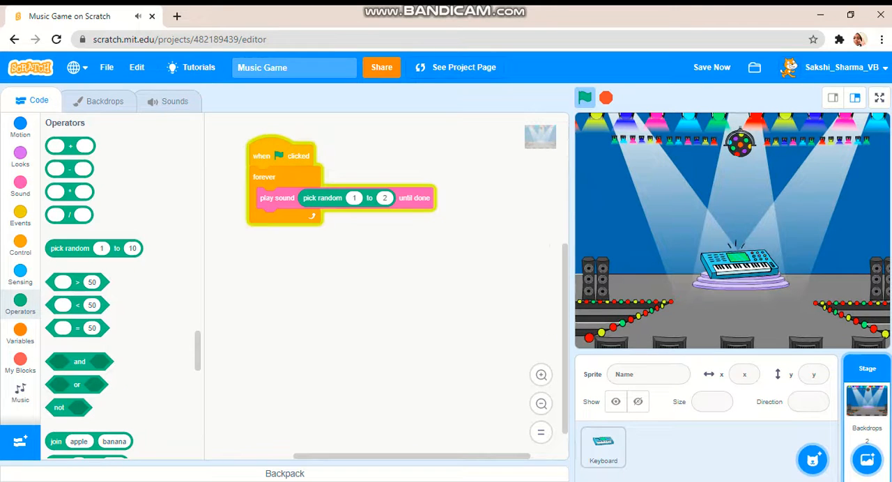
{"action": "left_click", "coordinate": [602, 448]}
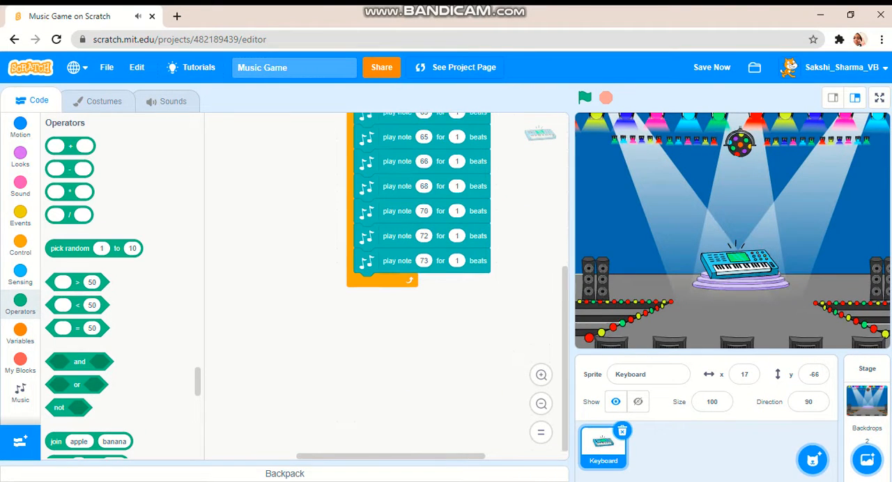
Step: Add a green-flag script forever changing the colour effect by 25 and run it to recolour the keyboard
{"action": "left_click", "coordinate": [20, 217]}
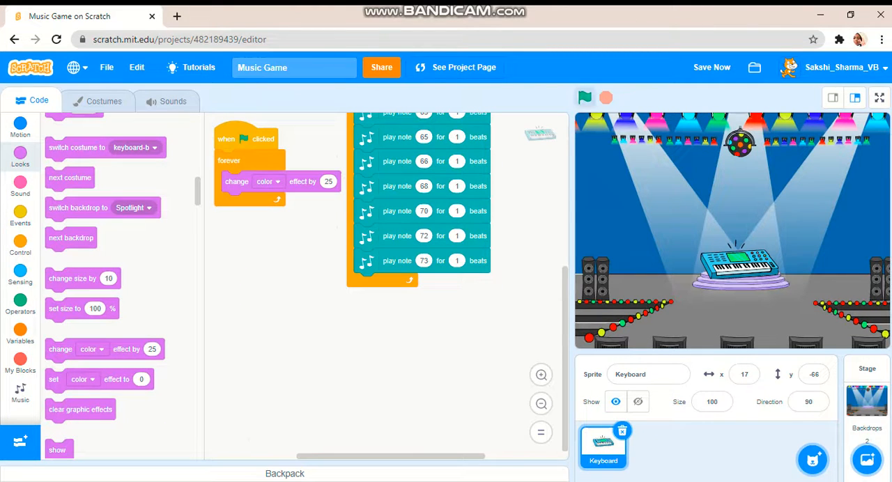
{"action": "left_click", "coordinate": [585, 97]}
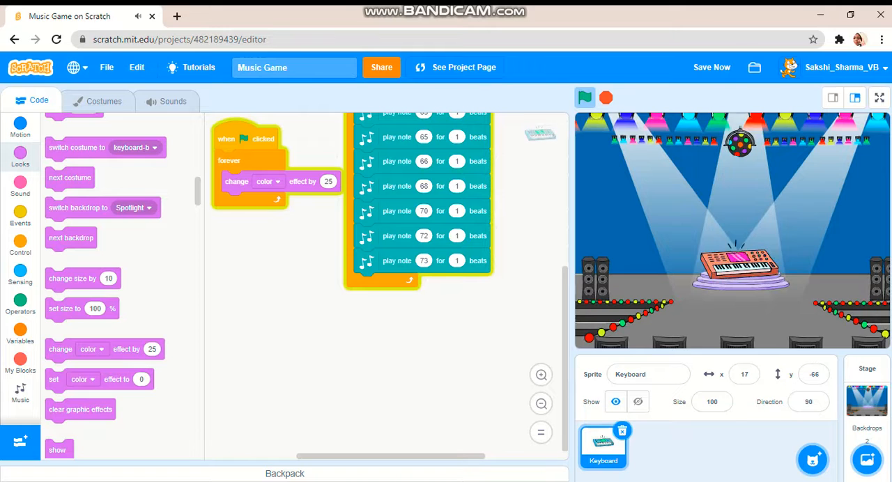
{"action": "left_click", "coordinate": [584, 97]}
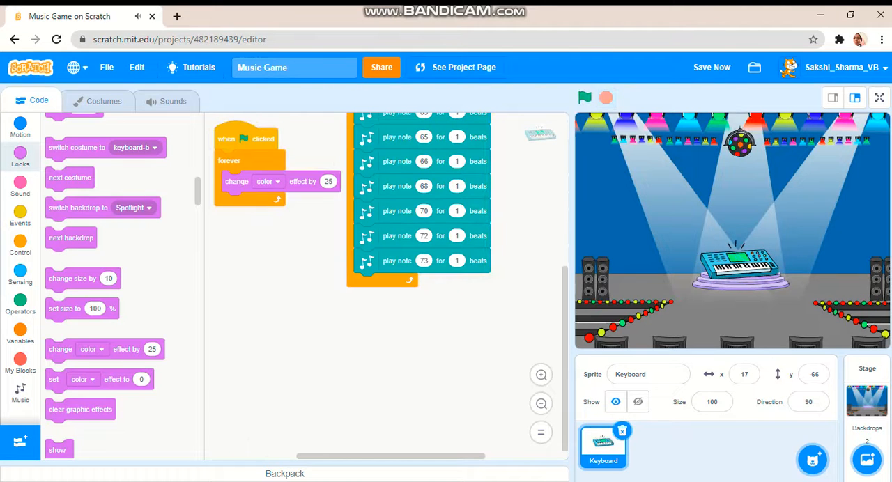
{"action": "left_click", "coordinate": [711, 67]}
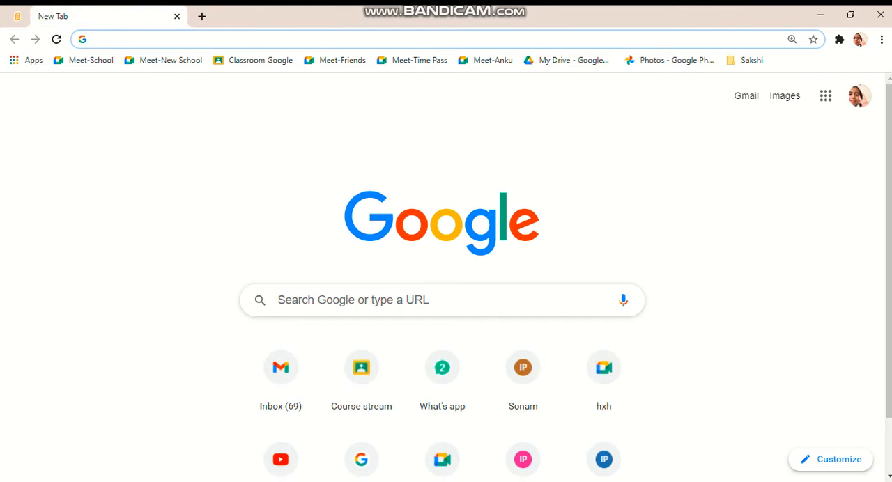
Step: Go to scratch.mit.edu, create a new project and start naming it 'Music Cat'
{"action": "type", "text": "scratch.mit.edu"}
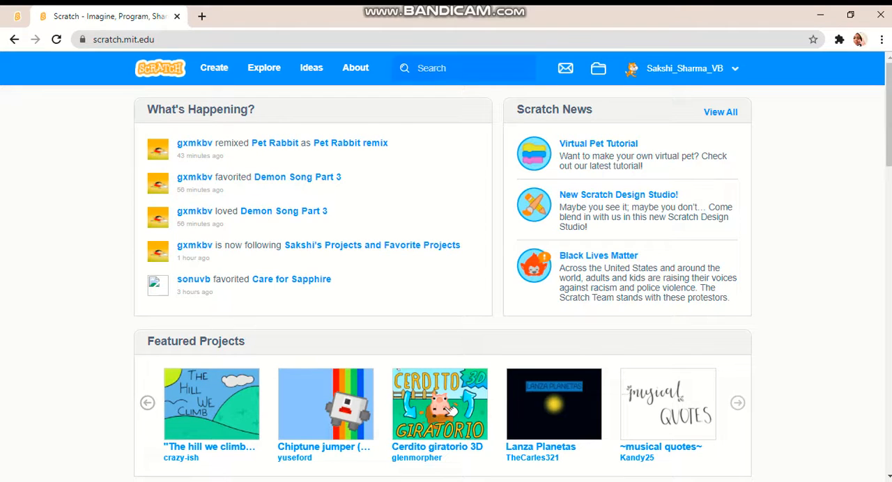
{"action": "left_click", "coordinate": [215, 66]}
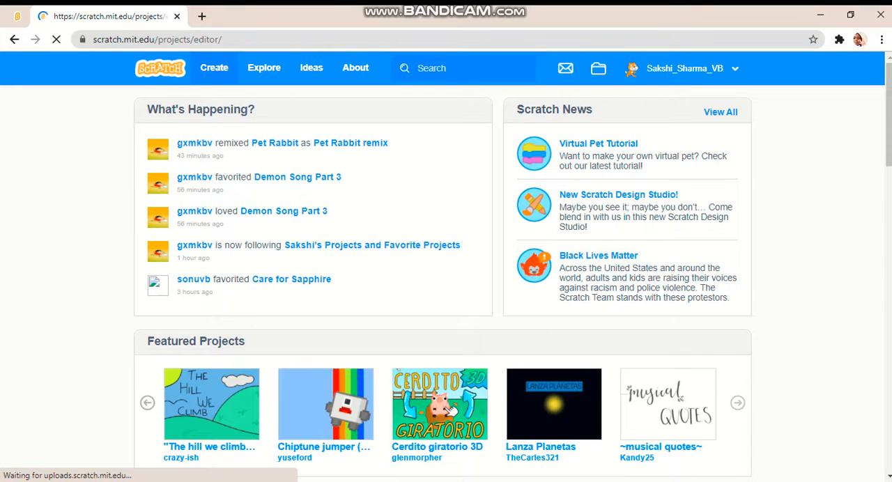
{"action": "left_click", "coordinate": [215, 67]}
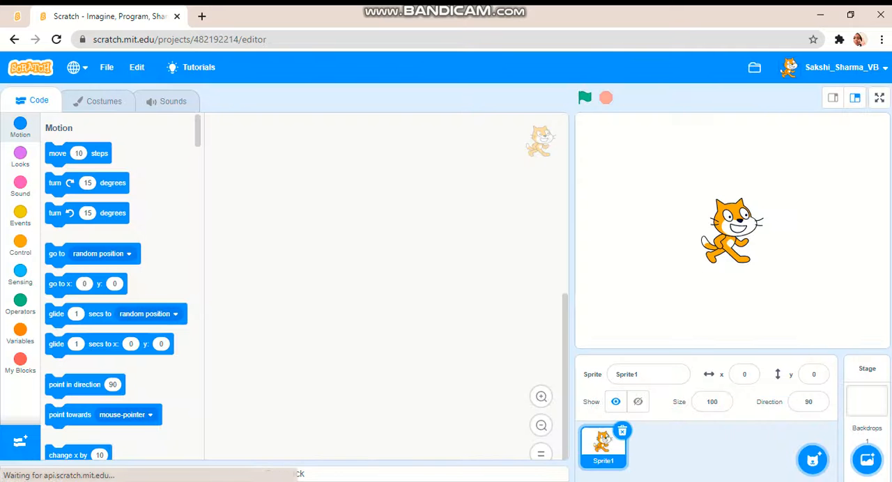
{"action": "type", "text": "Music Cat"}
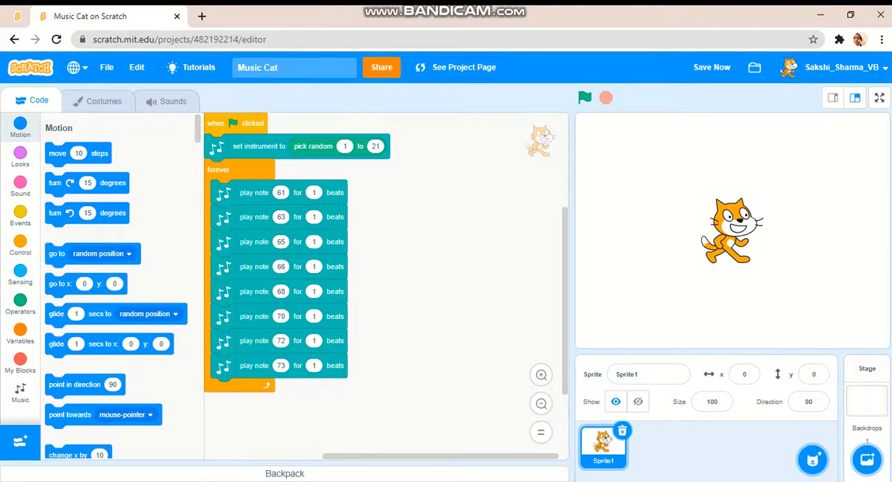
Step: Add a second green-flag script forever switching to the next costume every 0.1 seconds
{"action": "left_click", "coordinate": [19, 211]}
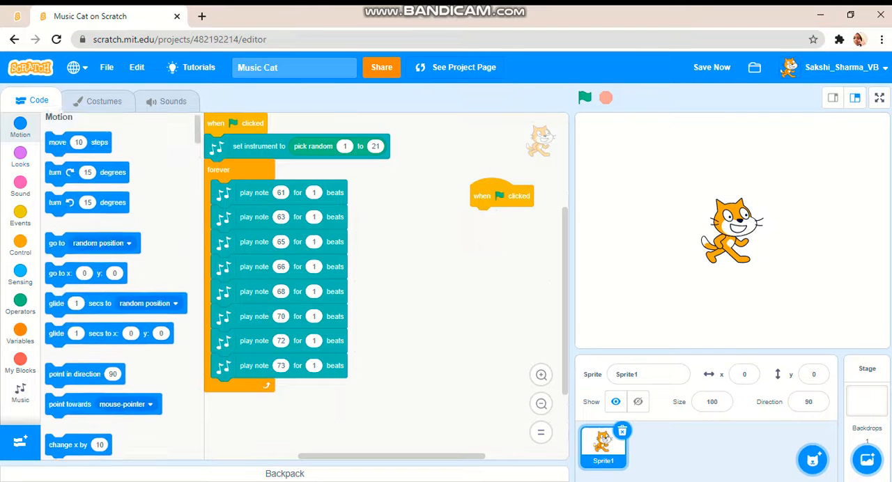
{"action": "left_click", "coordinate": [20, 242]}
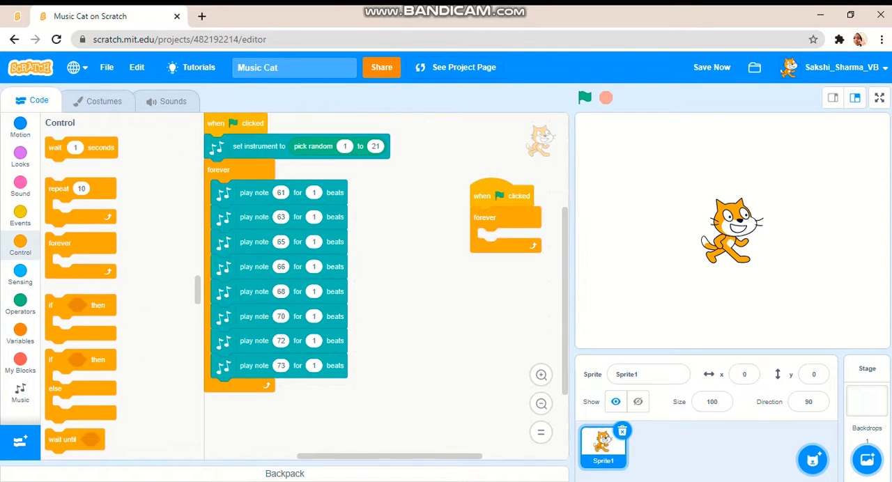
{"action": "left_click", "coordinate": [20, 156]}
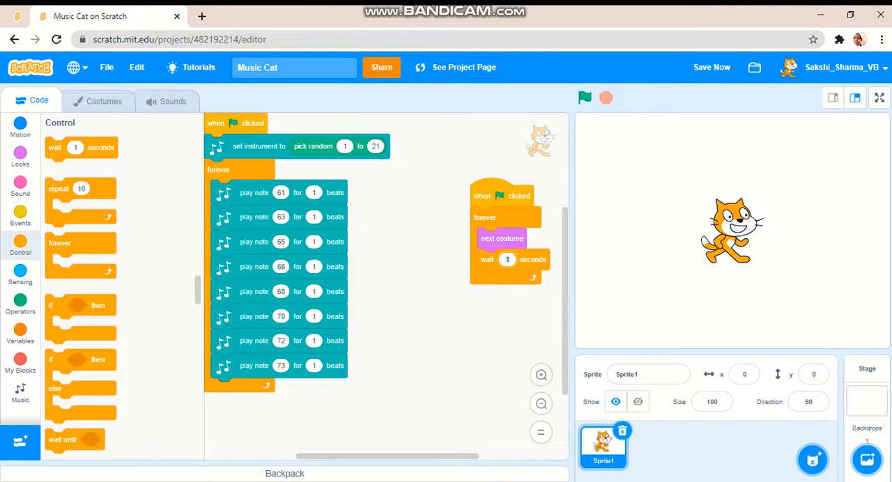
{"action": "type", "text": "0.1"}
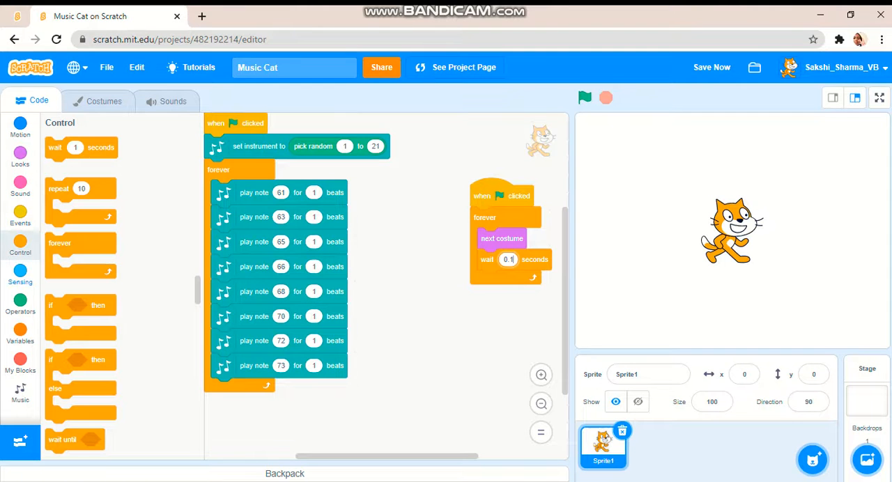
{"action": "left_click", "coordinate": [19, 216]}
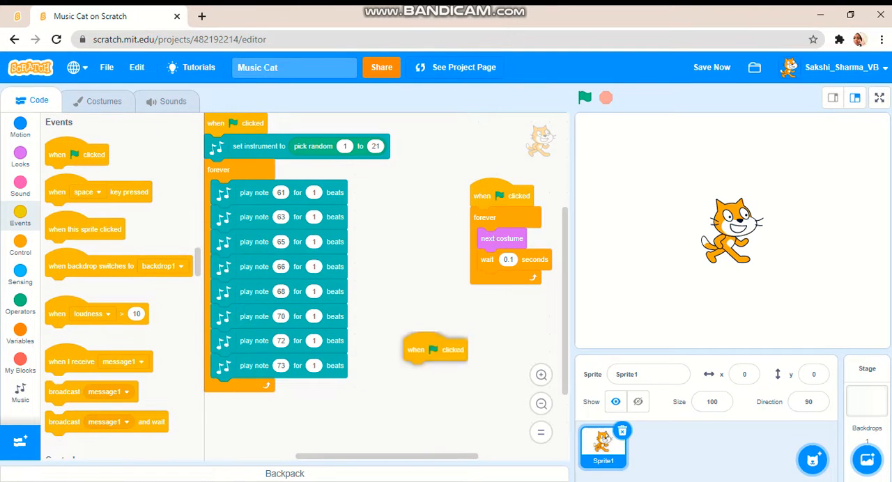
Step: Add a script forever changing the colour effect by 25 and set the cat's size to 150
{"action": "left_click", "coordinate": [19, 246]}
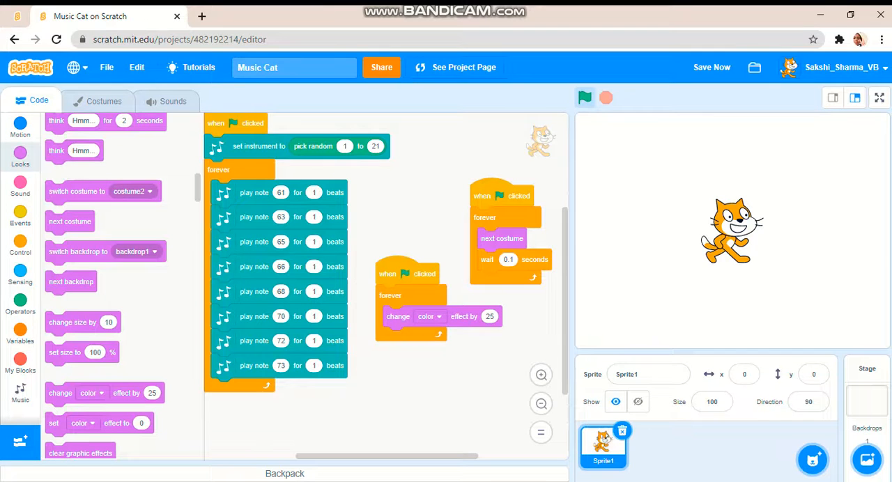
{"action": "left_click", "coordinate": [586, 98]}
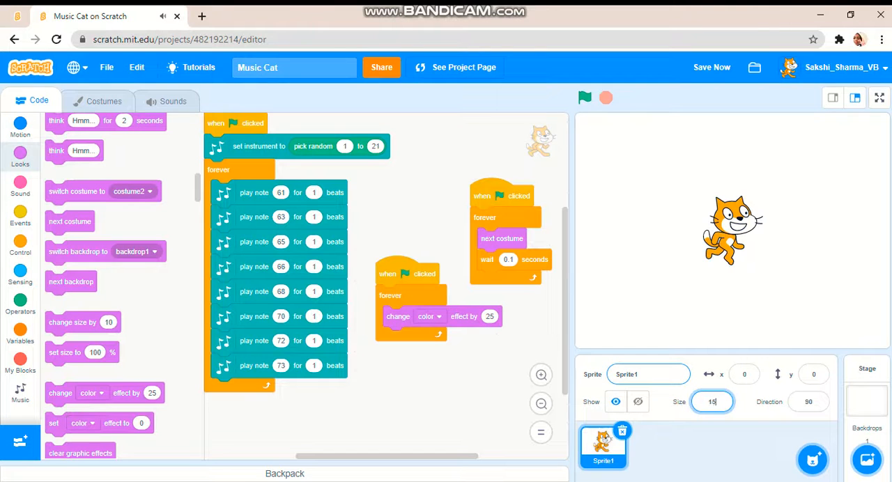
{"action": "type", "text": "150"}
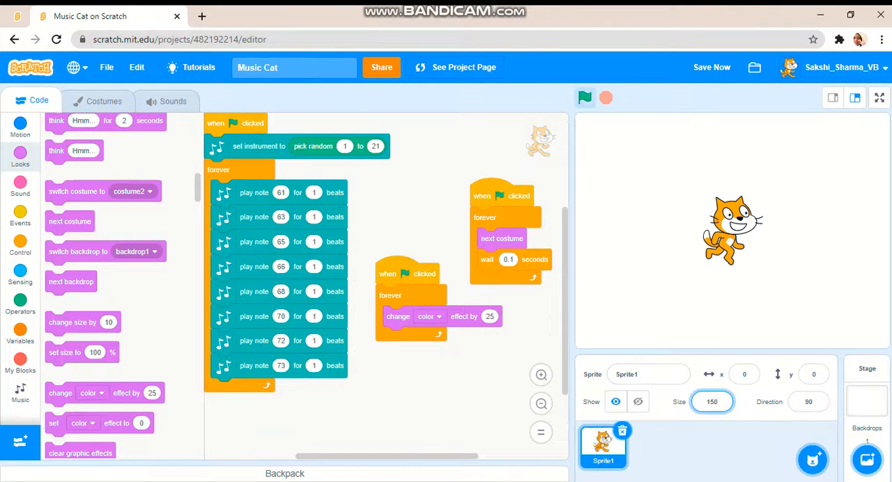
Step: Run Music Cat and show the stage full screen
{"action": "left_click", "coordinate": [584, 97]}
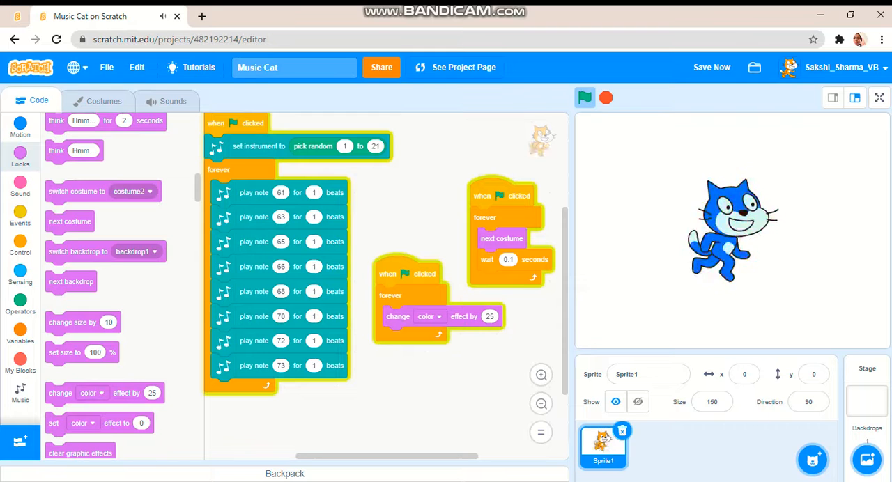
{"action": "left_click", "coordinate": [878, 97]}
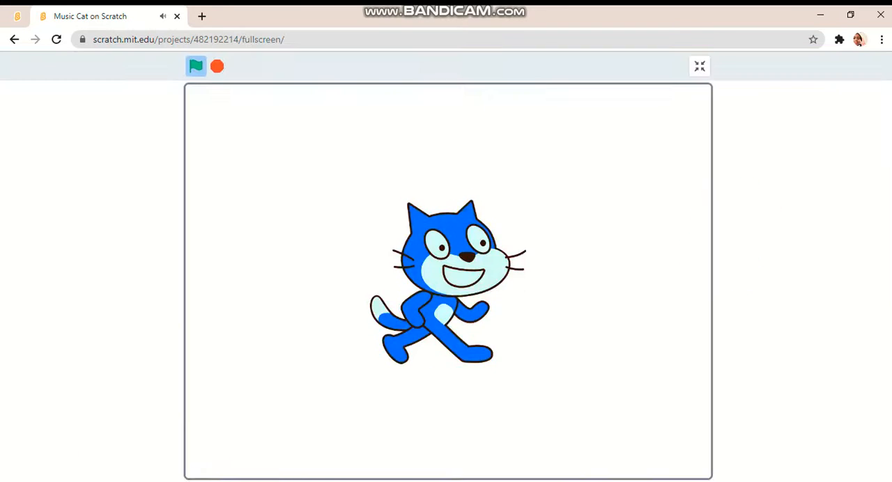